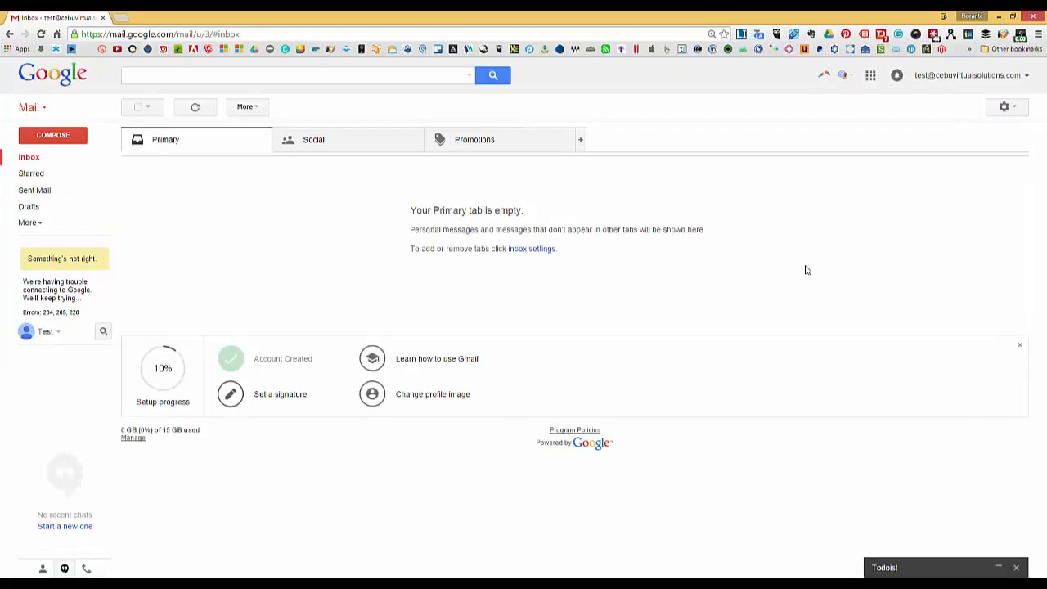
{"action": "mouse_move", "coordinate": [795, 260]}
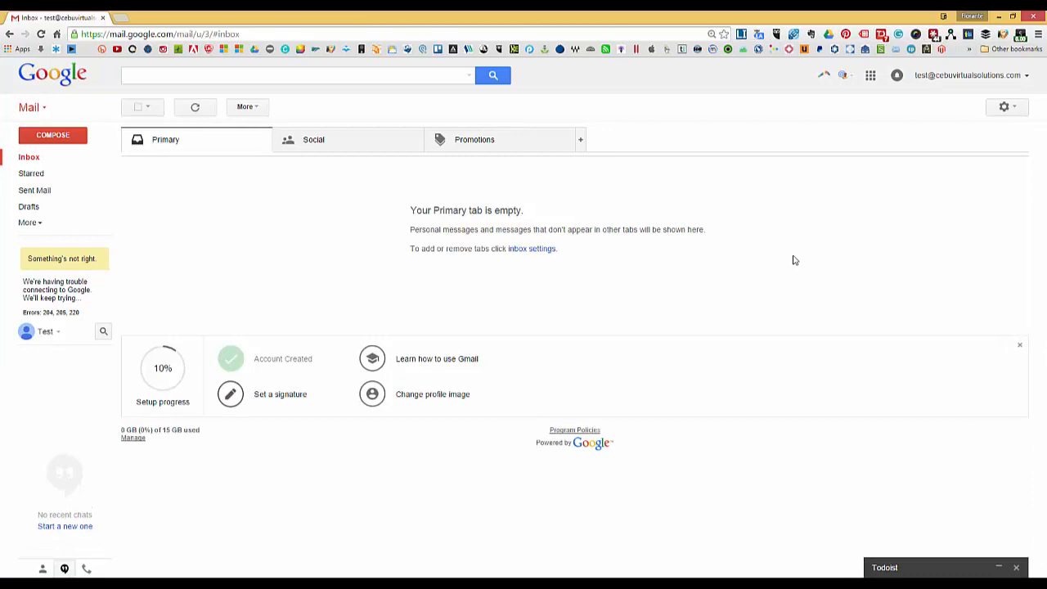
{"action": "mouse_move", "coordinate": [821, 220]}
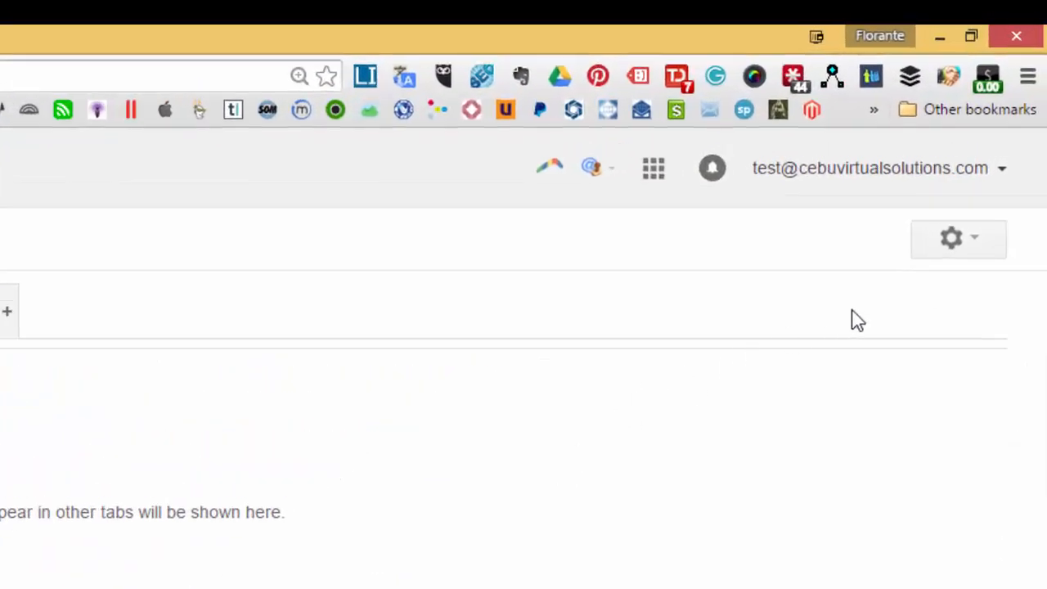
{"action": "mouse_move", "coordinate": [952, 246]}
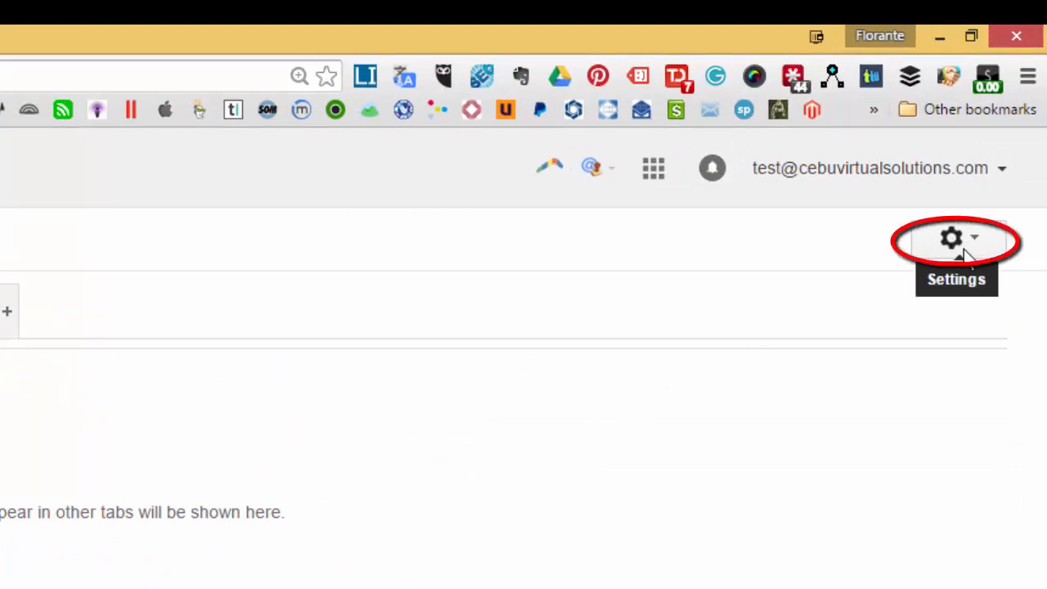
{"action": "mouse_move", "coordinate": [952, 254]}
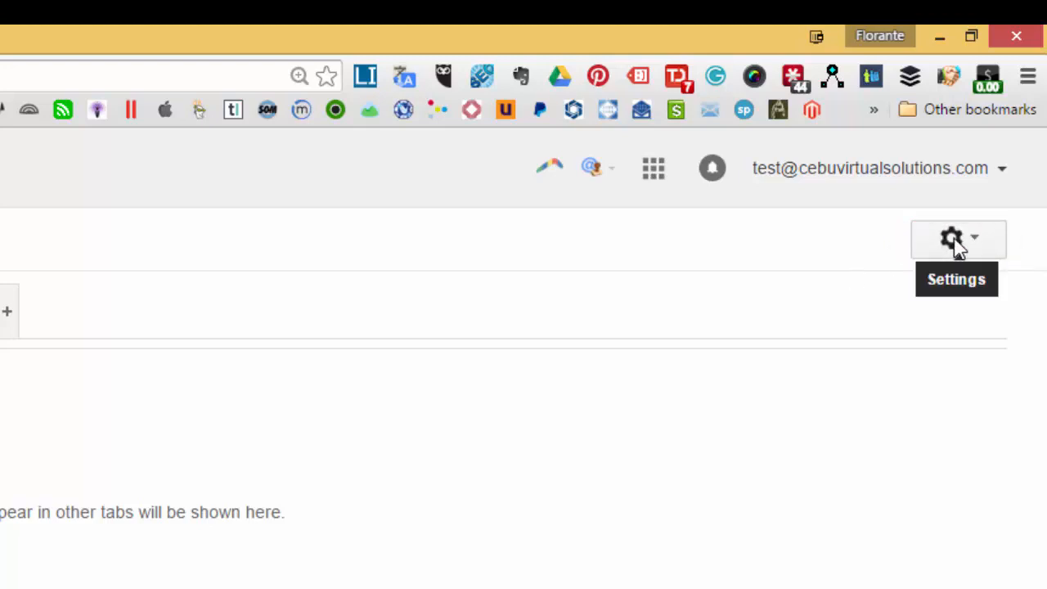
Reach Gmail's Settings page on the General tab via the gear menu
{"action": "left_click", "coordinate": [947, 239]}
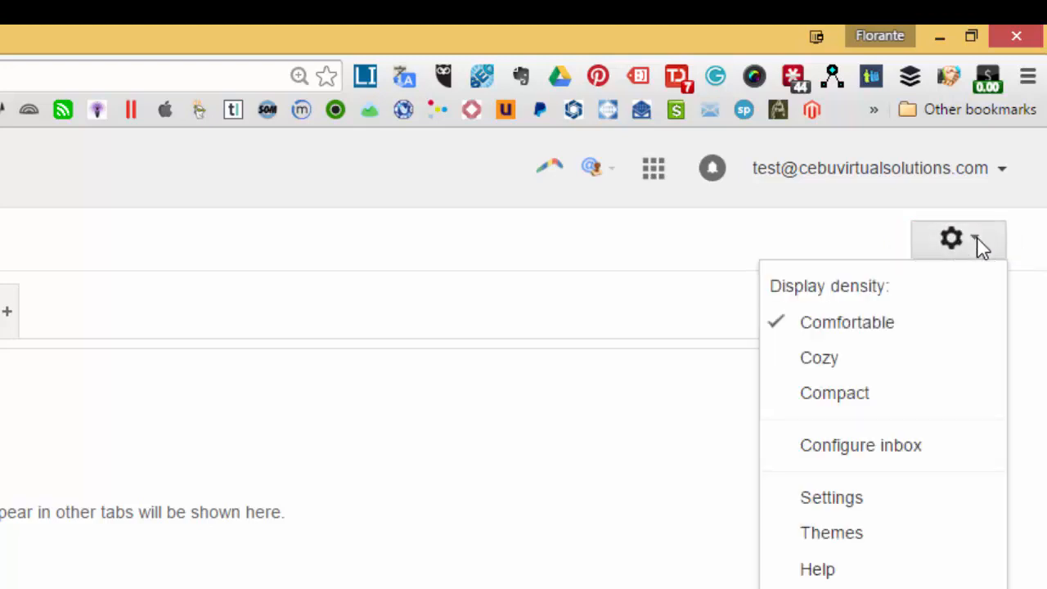
{"action": "mouse_move", "coordinate": [924, 362]}
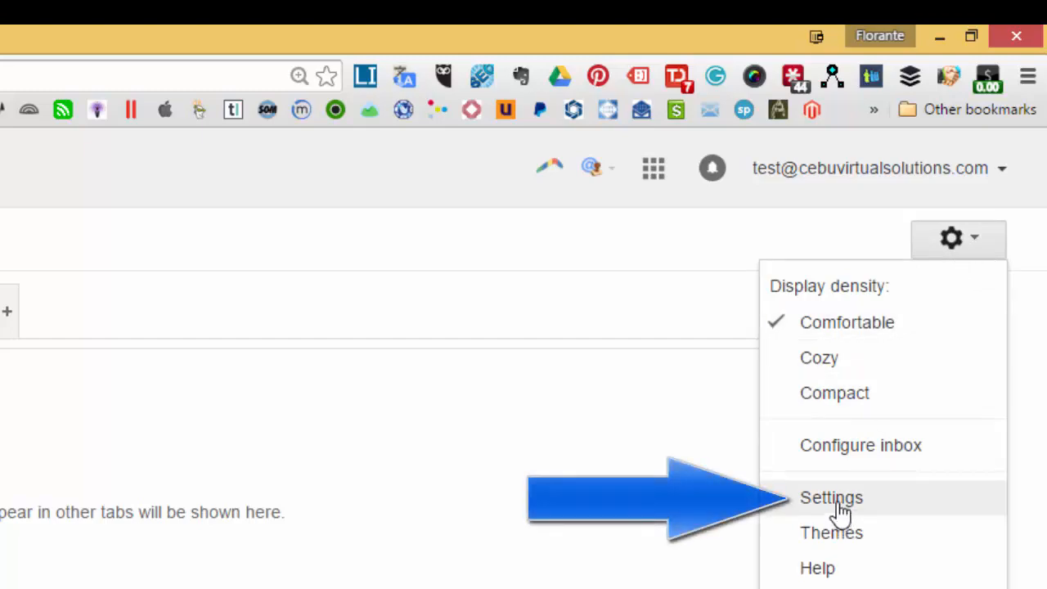
{"action": "left_click", "coordinate": [831, 497]}
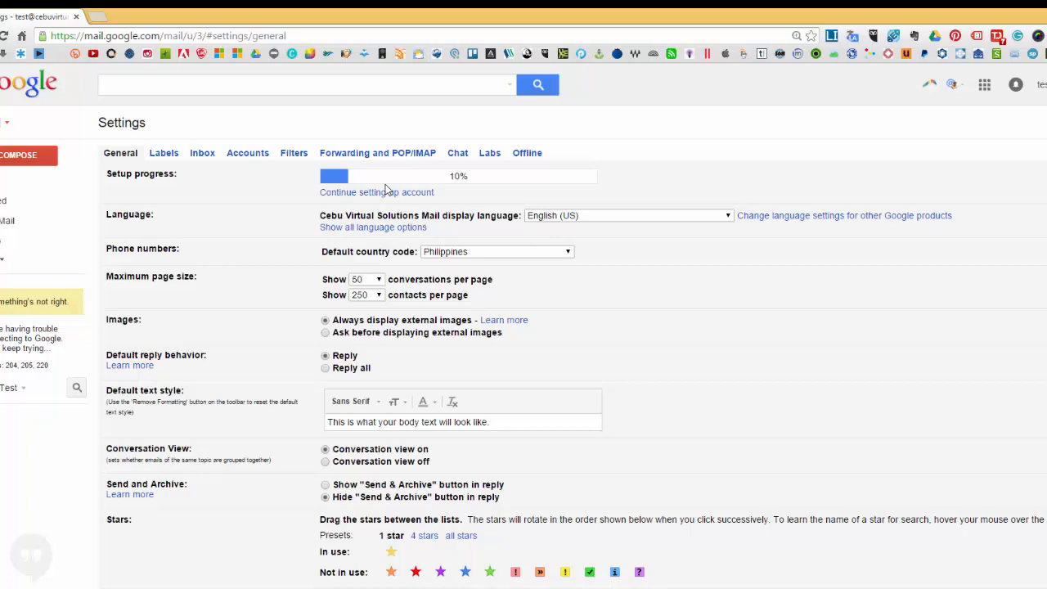
Enable IMAP under Forwarding and POP/IMAP and save the change
{"action": "left_click", "coordinate": [376, 154]}
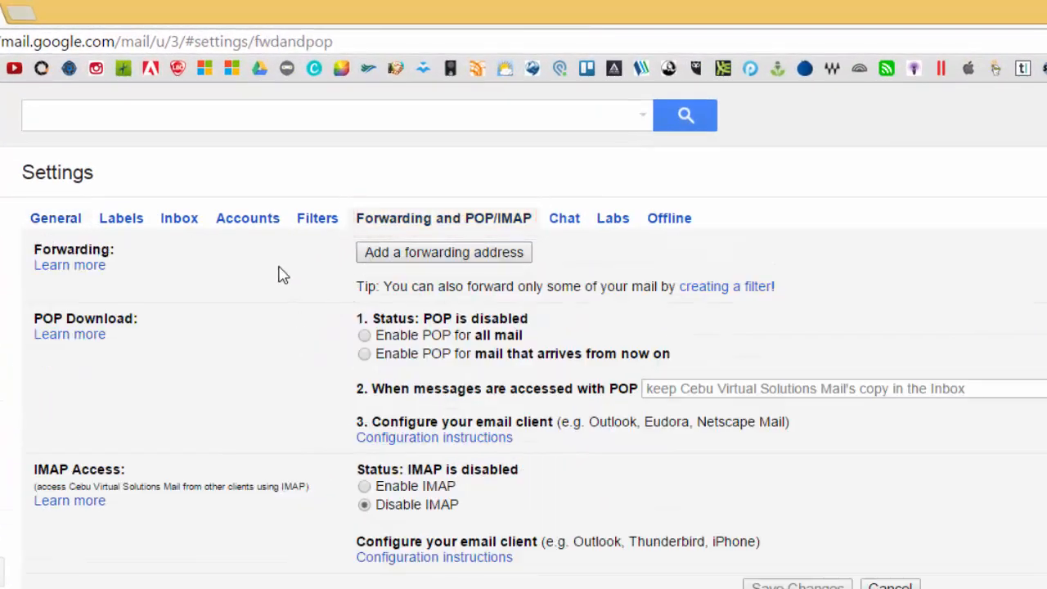
{"action": "mouse_move", "coordinate": [259, 368]}
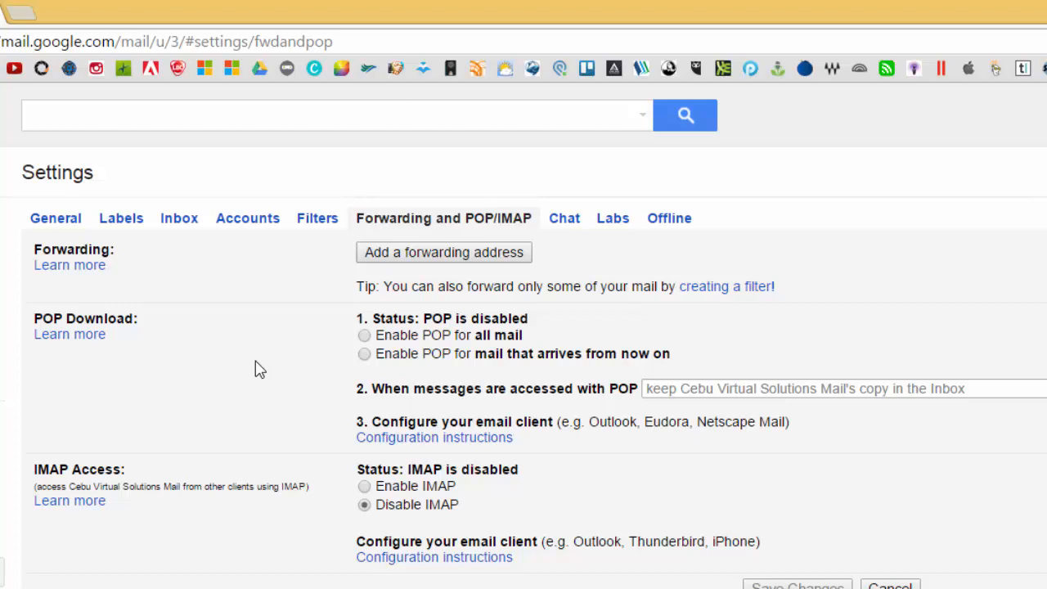
{"action": "mouse_move", "coordinate": [274, 488]}
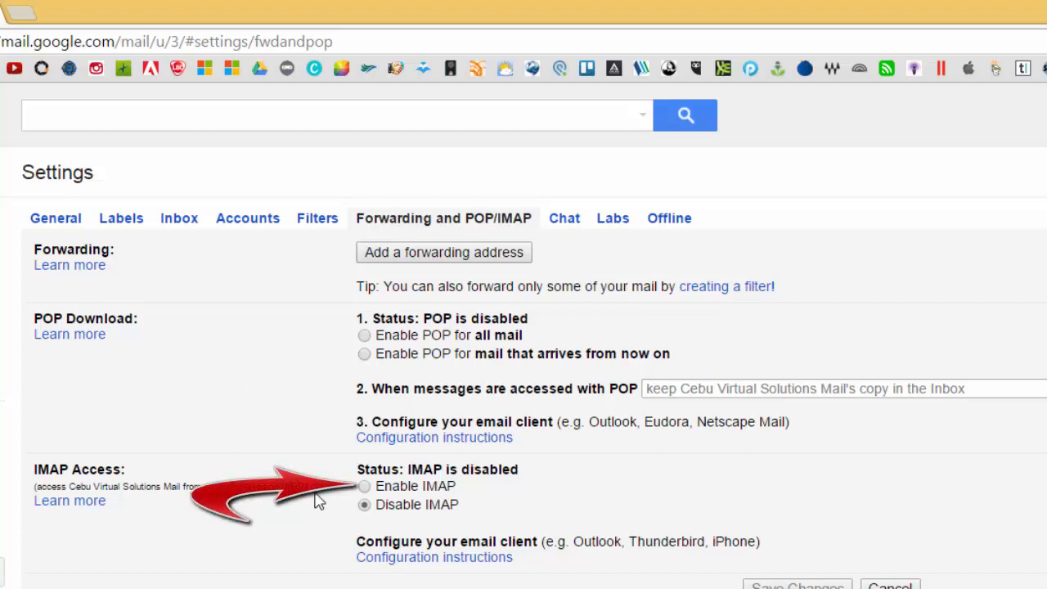
{"action": "left_click", "coordinate": [363, 486]}
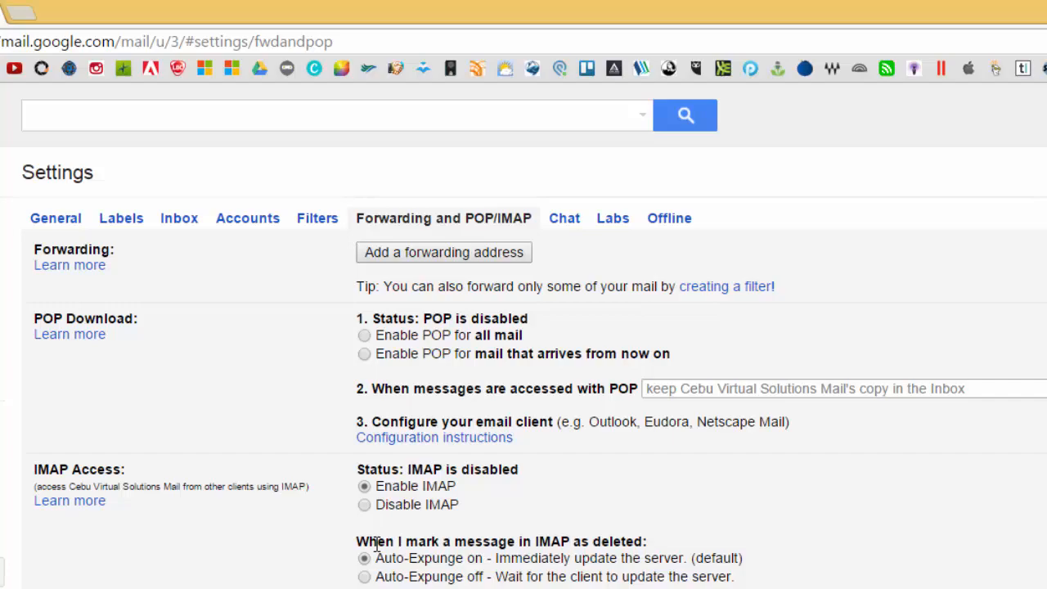
{"action": "scroll", "scroll_direction": "down", "scroll_amount": 3}
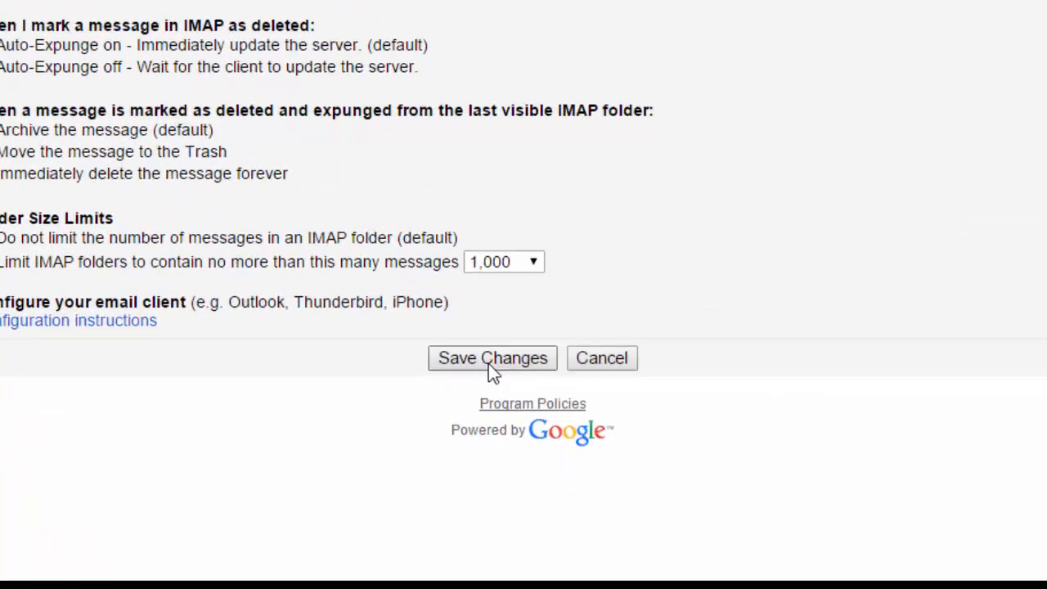
{"action": "left_click", "coordinate": [491, 358]}
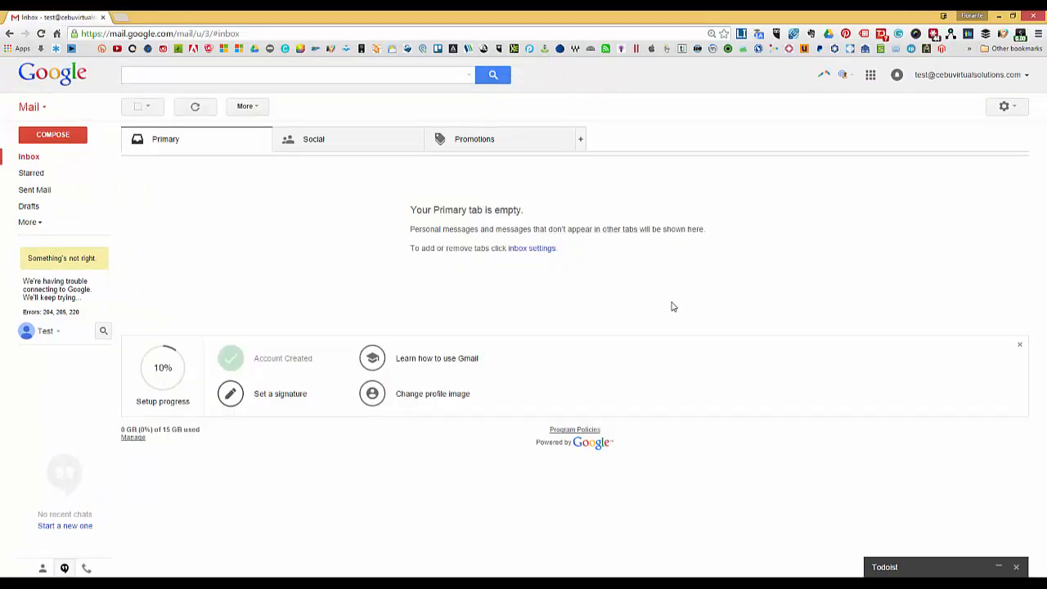
{"action": "mouse_move", "coordinate": [808, 141]}
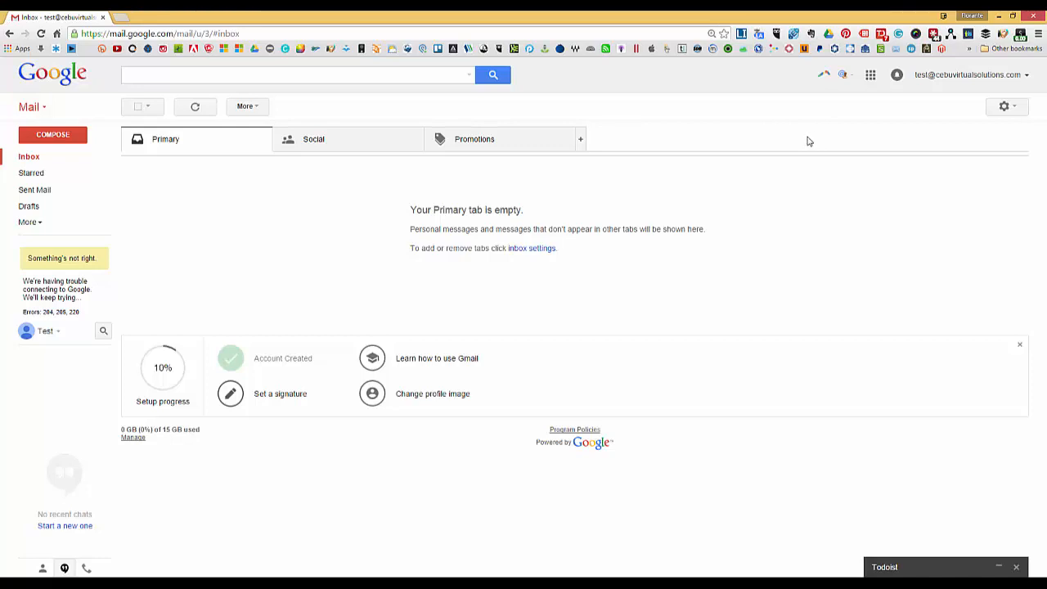
{"action": "mouse_move", "coordinate": [946, 15]}
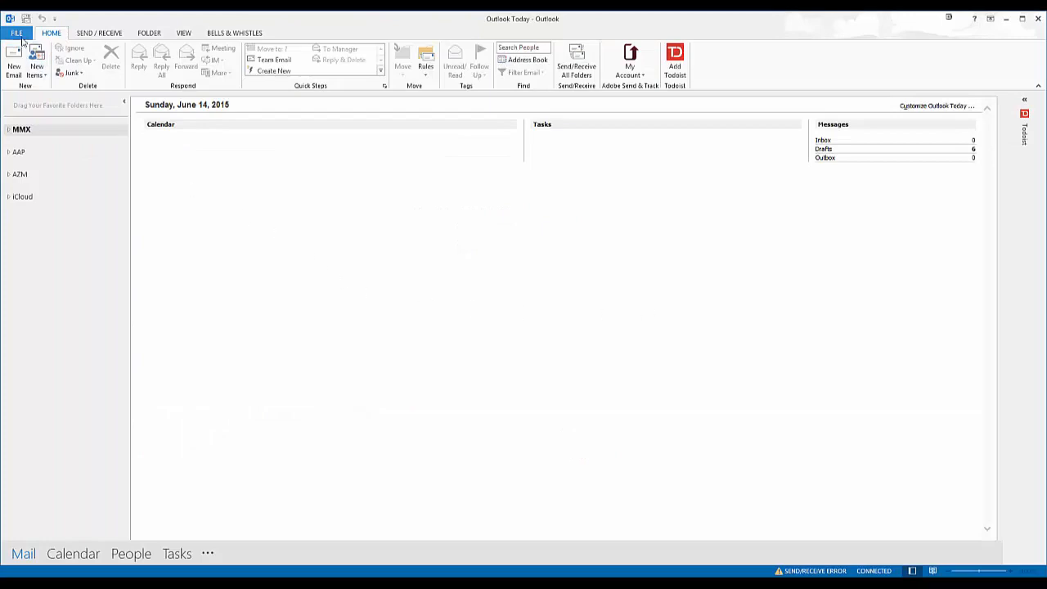
Start Add Account from File and choose manual setup or additional server types
{"action": "left_click", "coordinate": [16, 31]}
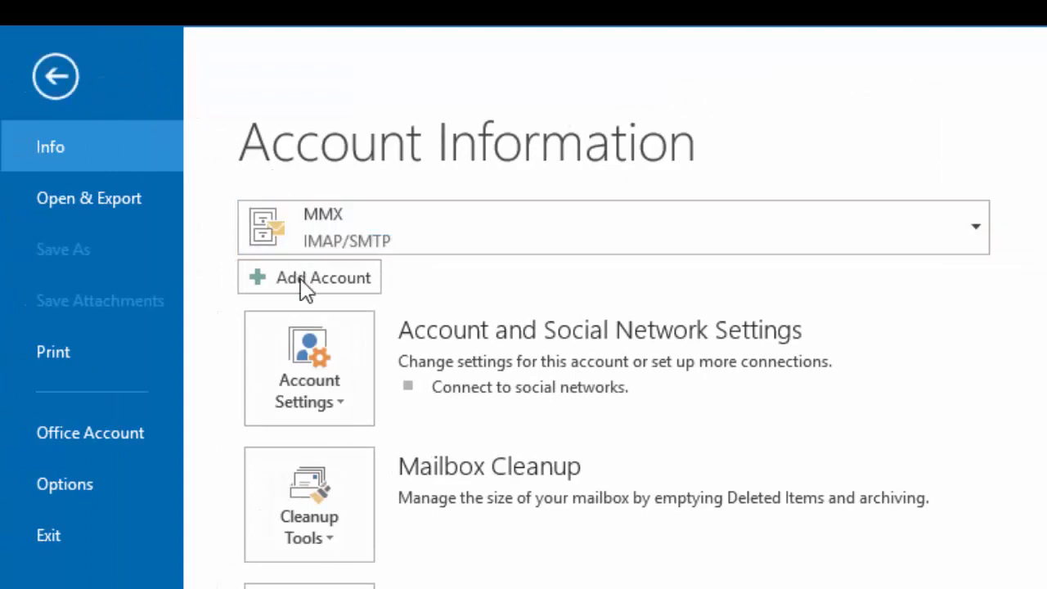
{"action": "left_click", "coordinate": [320, 279]}
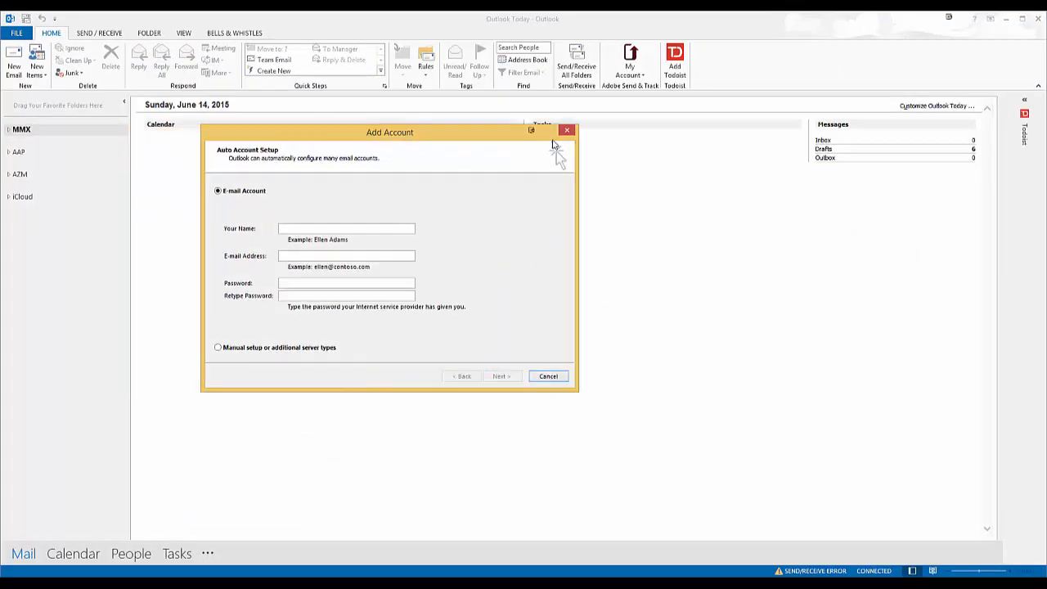
{"action": "left_click_drag", "start_coordinate": [389, 131], "coordinate": [556, 141]}
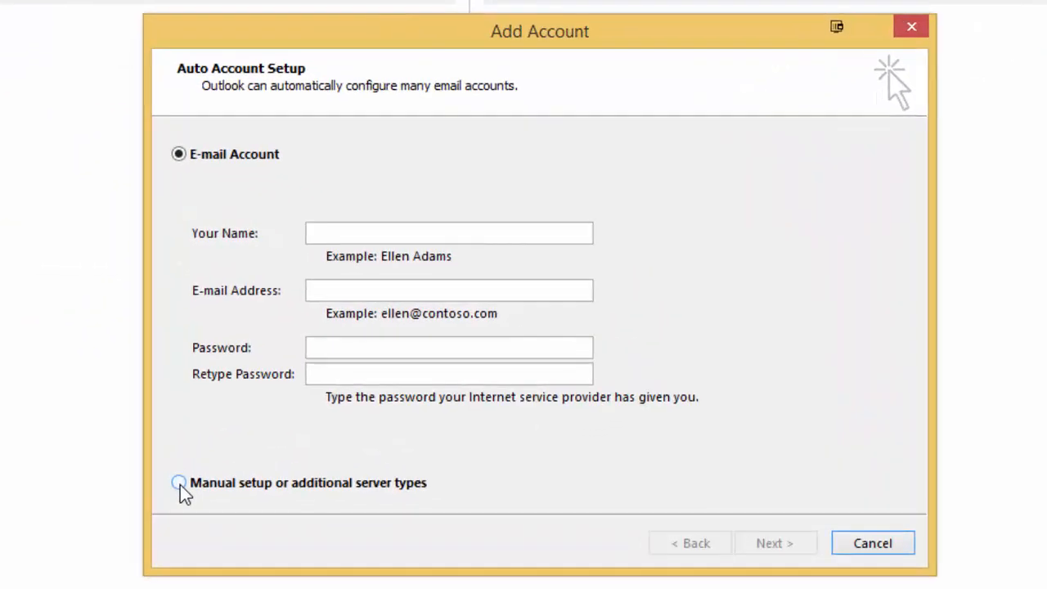
{"action": "left_click", "coordinate": [177, 484]}
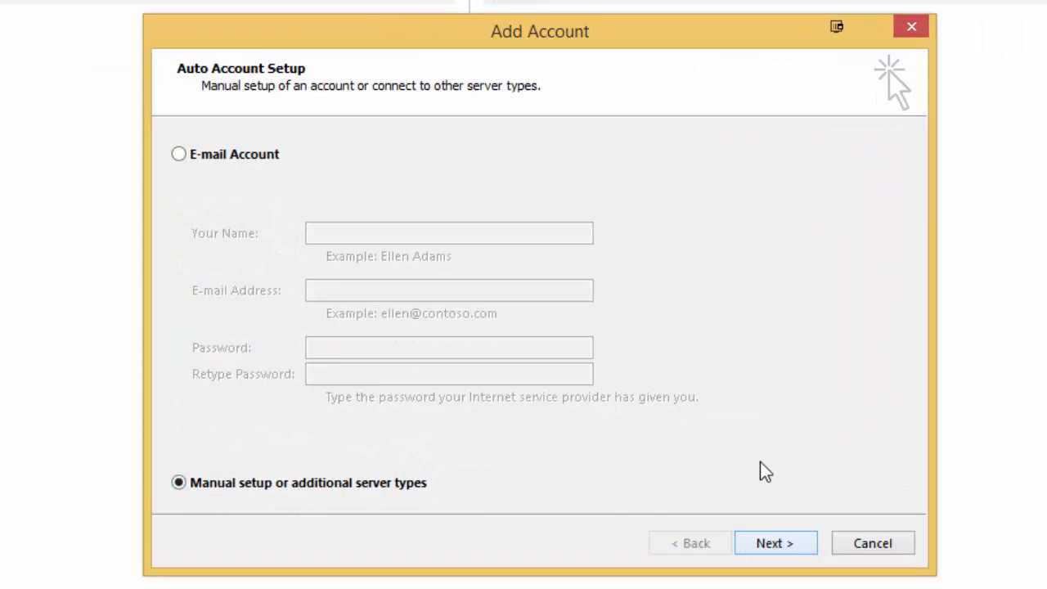
{"action": "mouse_move", "coordinate": [770, 550]}
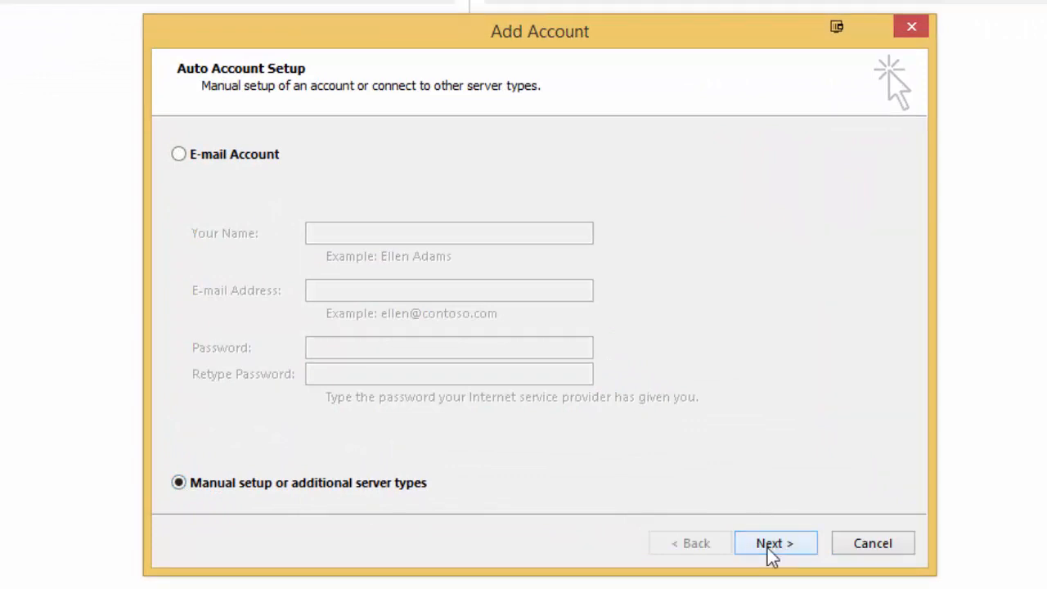
Select the POP or IMAP service type and continue to the server settings form
{"action": "left_click", "coordinate": [776, 543]}
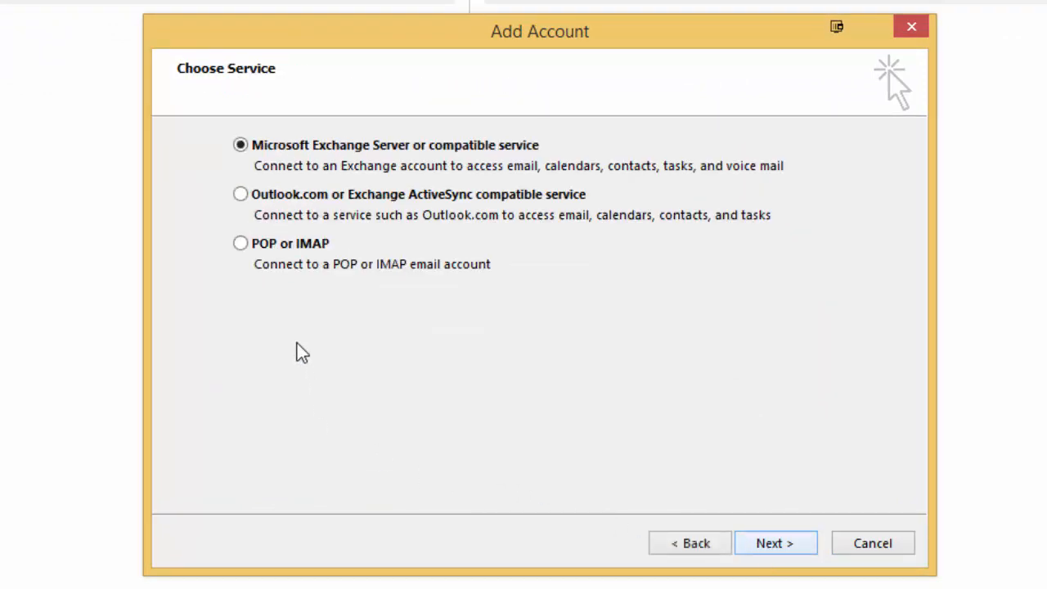
{"action": "left_click", "coordinate": [239, 242]}
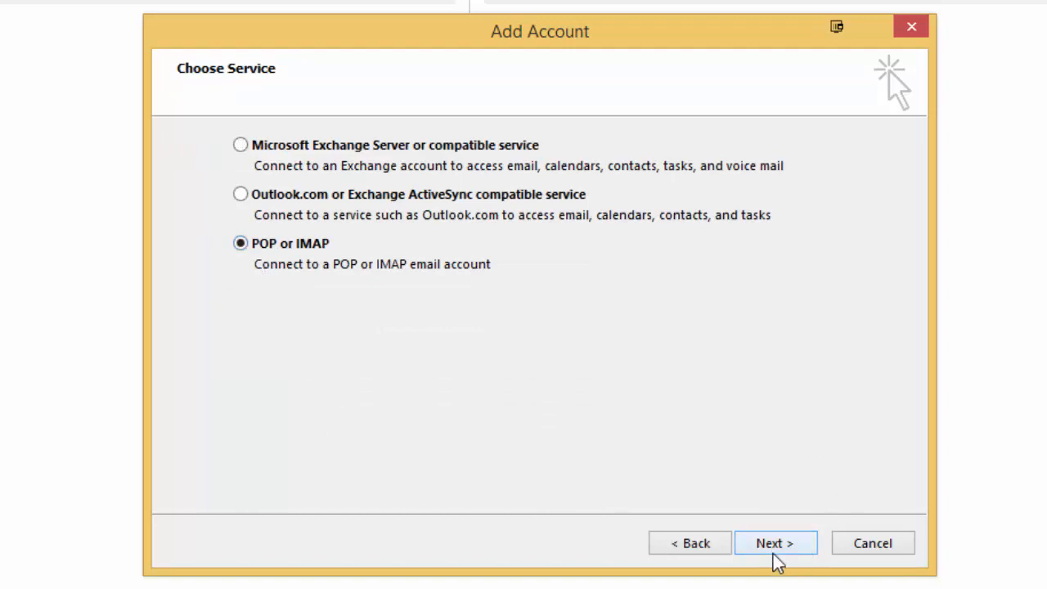
{"action": "left_click", "coordinate": [775, 543]}
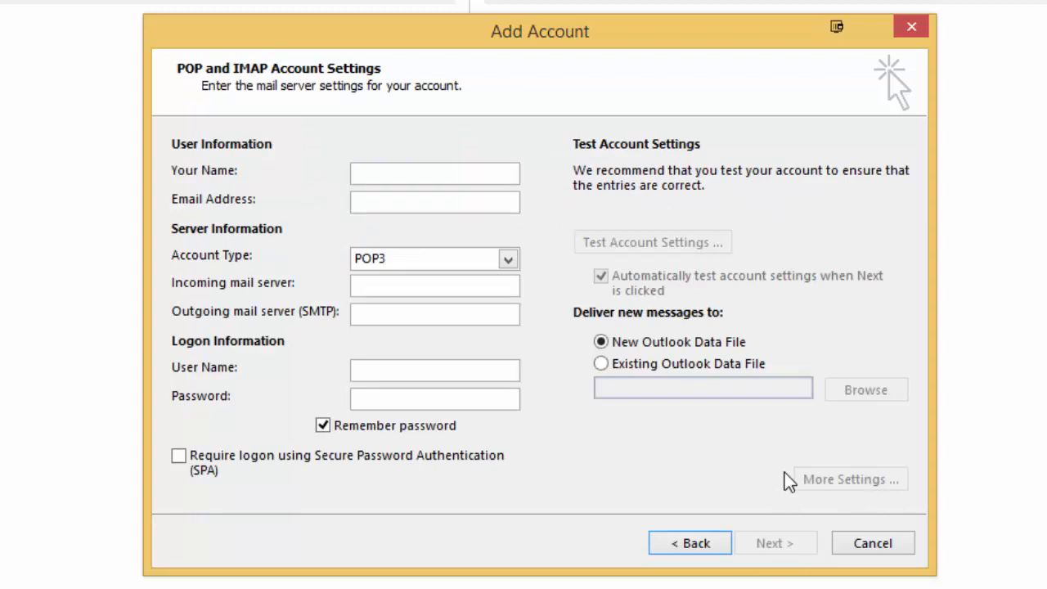
{"action": "left_click", "coordinate": [435, 173]}
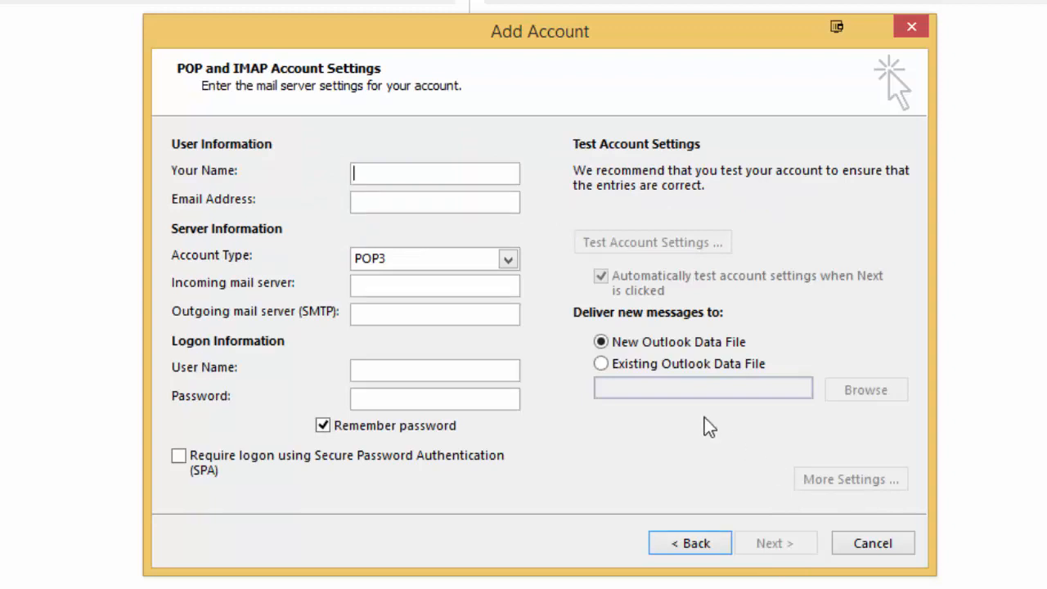
{"action": "mouse_move", "coordinate": [439, 204]}
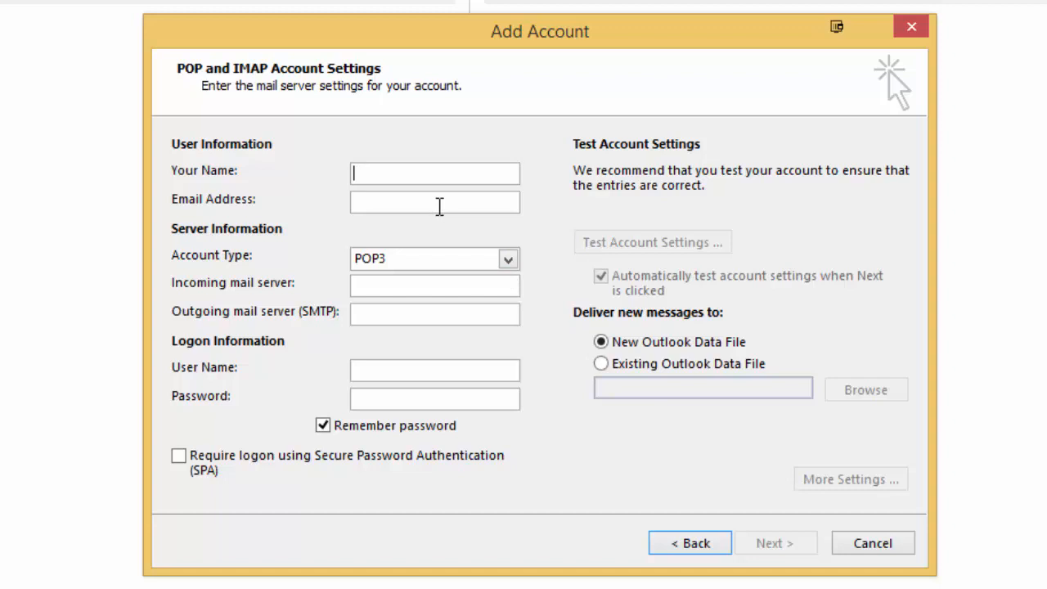
{"action": "type", "text": "Test Account"}
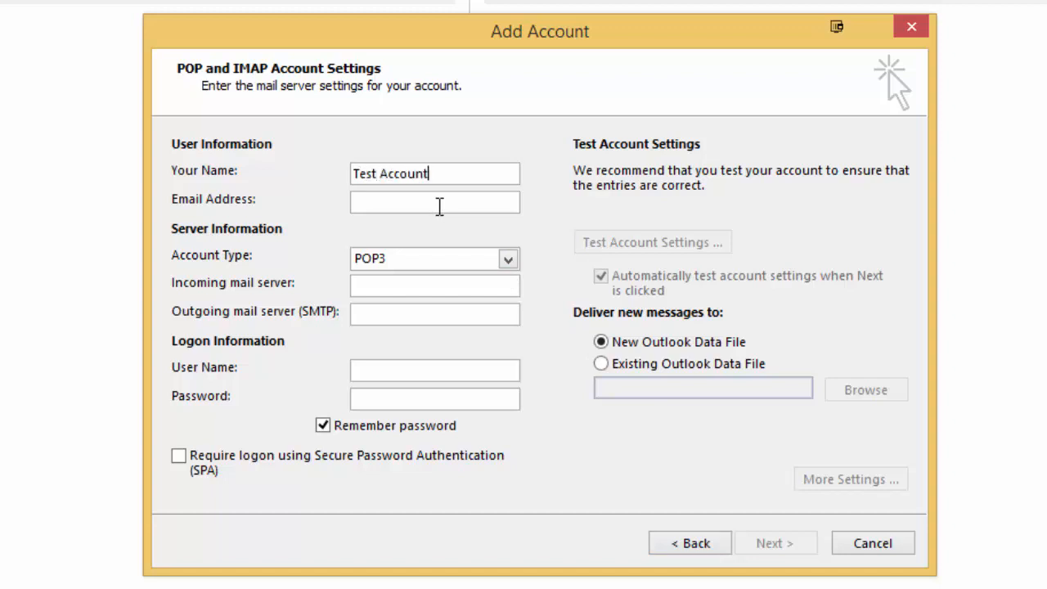
{"action": "left_click", "coordinate": [436, 203]}
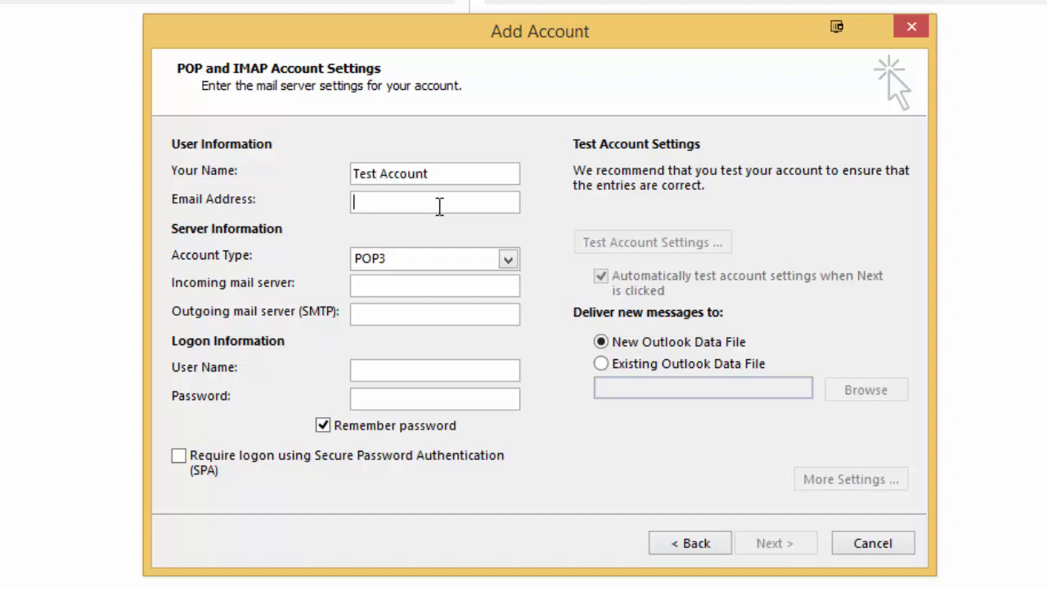
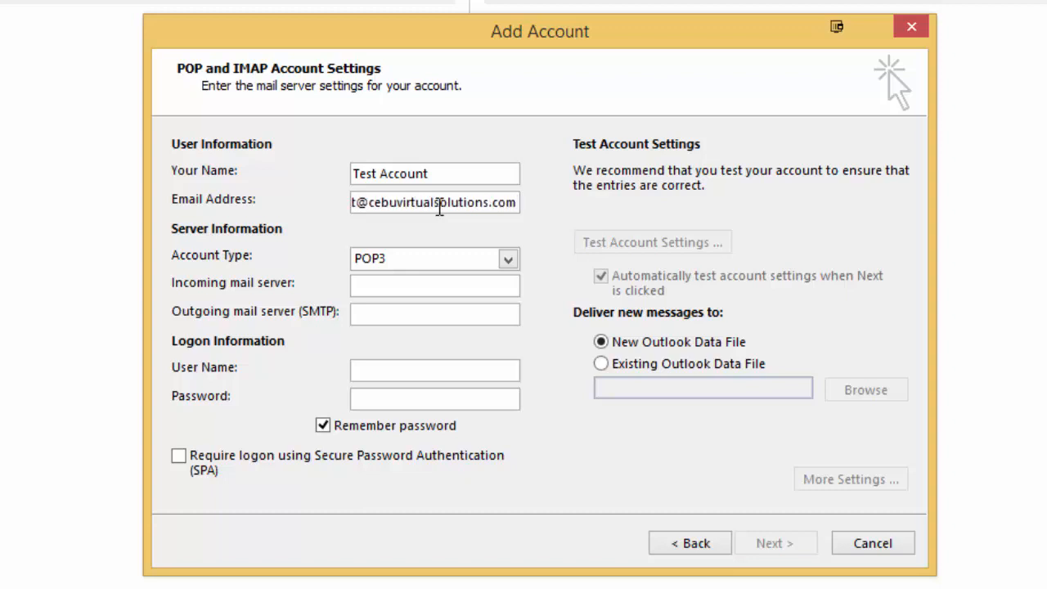
Set the account type to IMAP with imap.gmail.com incoming and smtp.gmail.com outgoing servers
{"action": "left_click", "coordinate": [508, 259]}
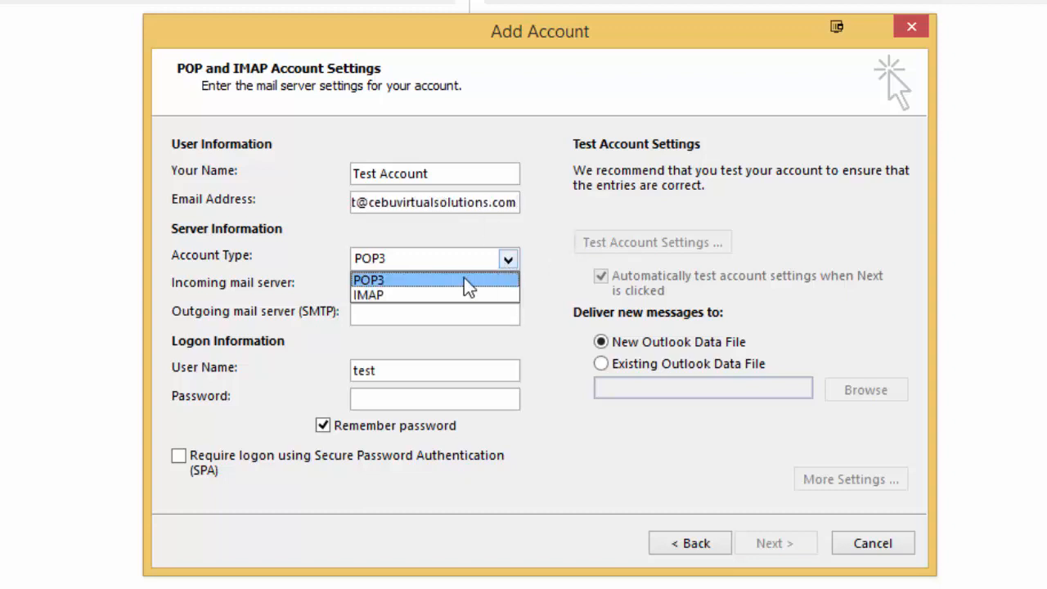
{"action": "left_click", "coordinate": [368, 294]}
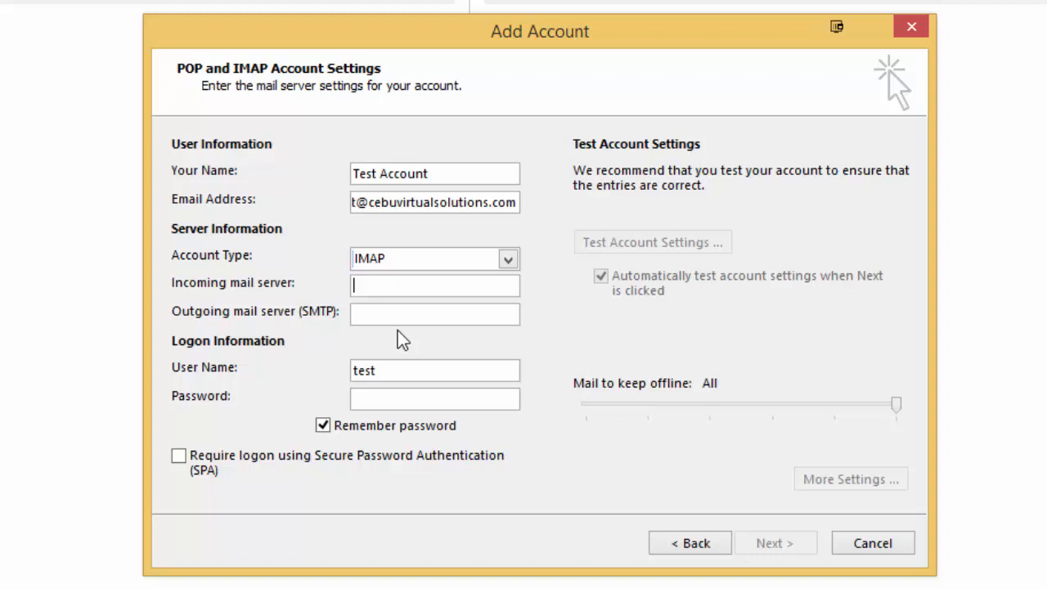
{"action": "mouse_move", "coordinate": [396, 304]}
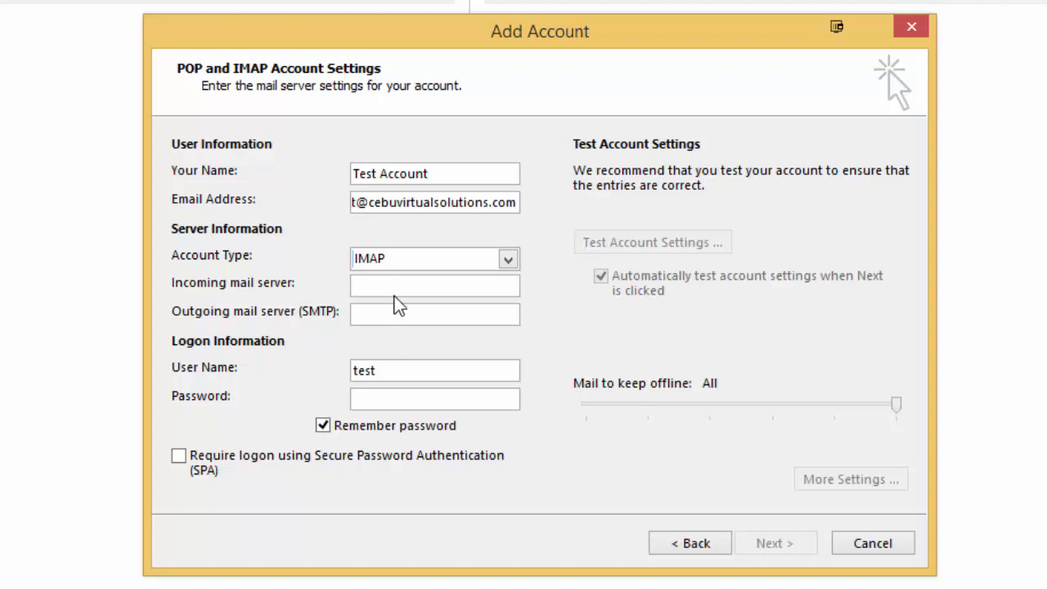
{"action": "type", "text": "imap.gmail.com"}
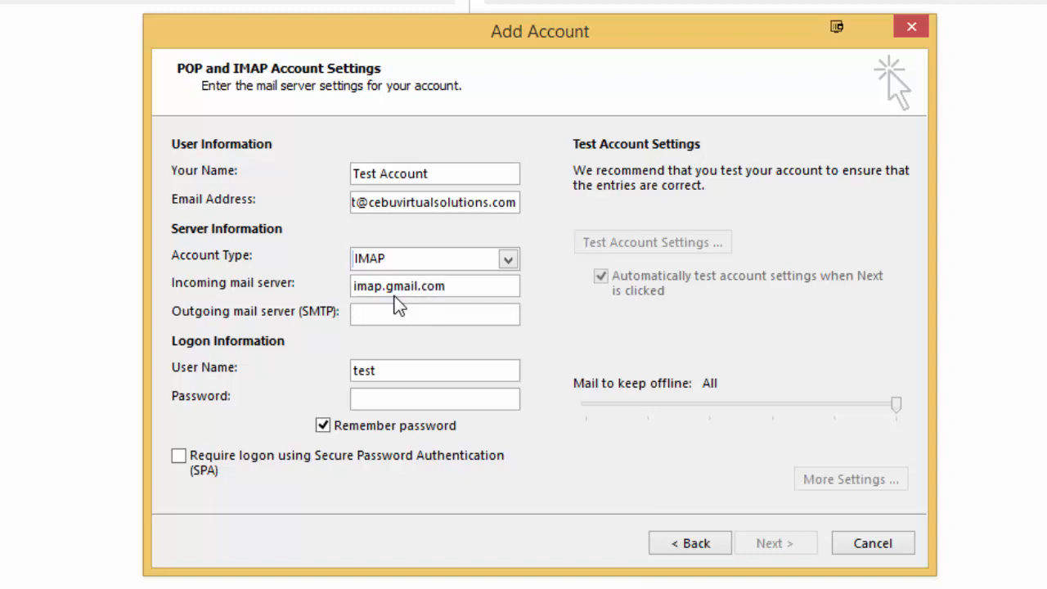
{"action": "type", "text": "smtp.gmail.com"}
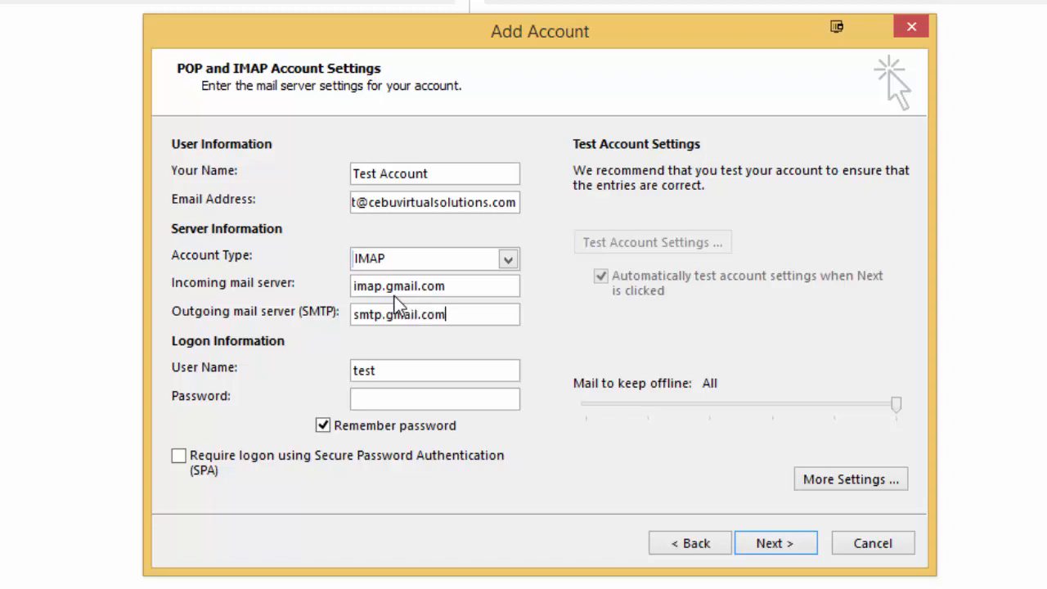
{"action": "mouse_move", "coordinate": [249, 347]}
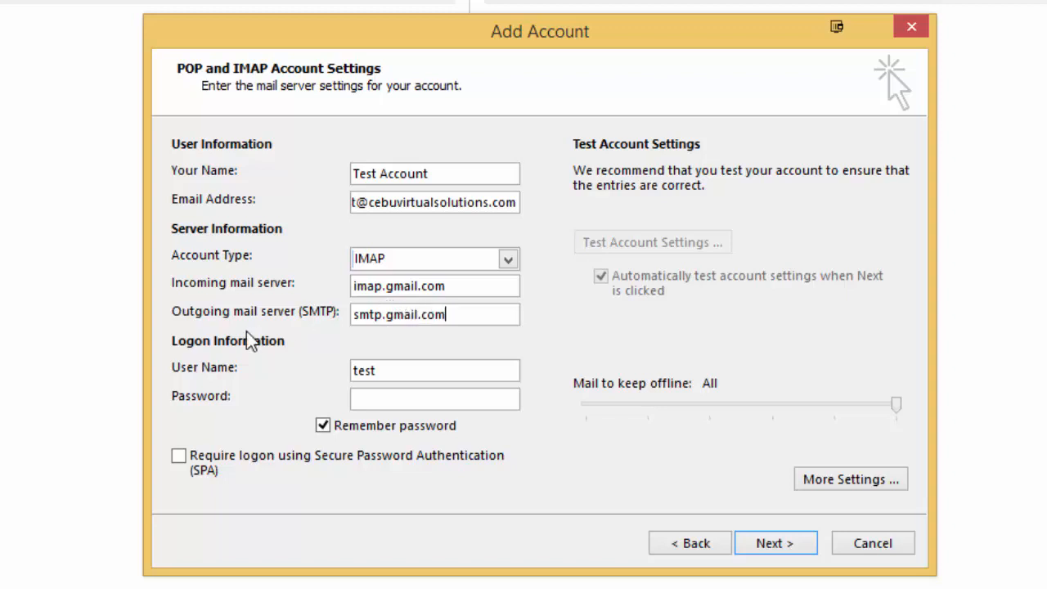
{"action": "mouse_move", "coordinate": [415, 363]}
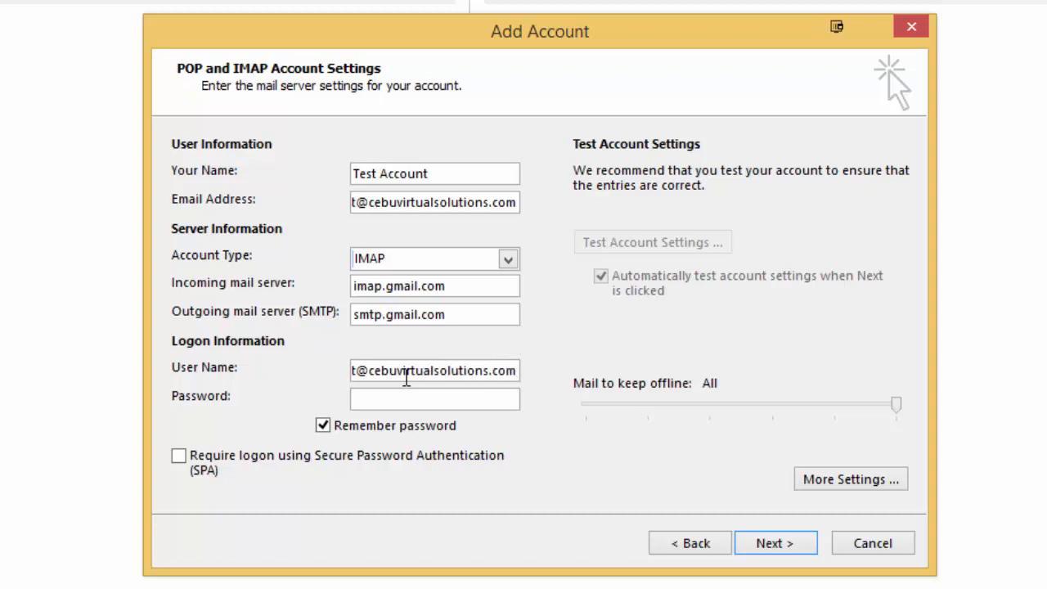
Enter the account password
{"action": "left_click", "coordinate": [433, 399]}
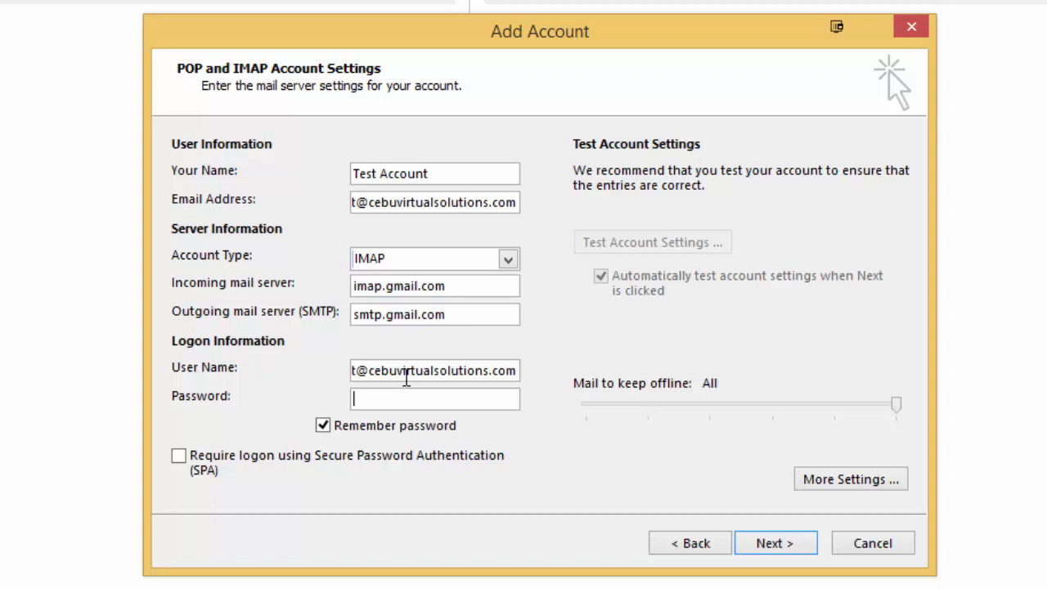
{"action": "type", "text": "**"}
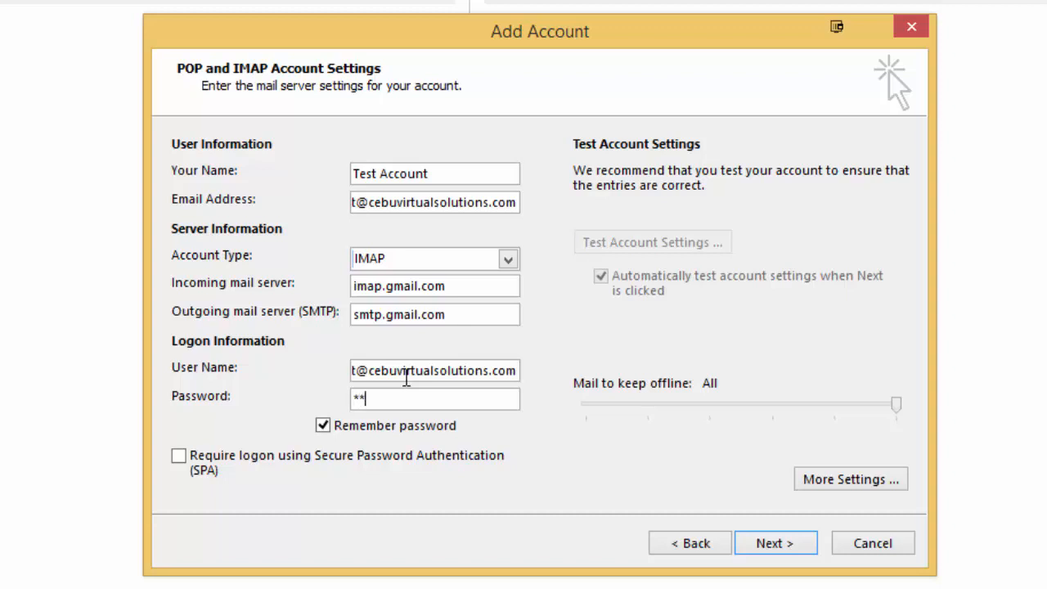
{"action": "type", "text": "******"}
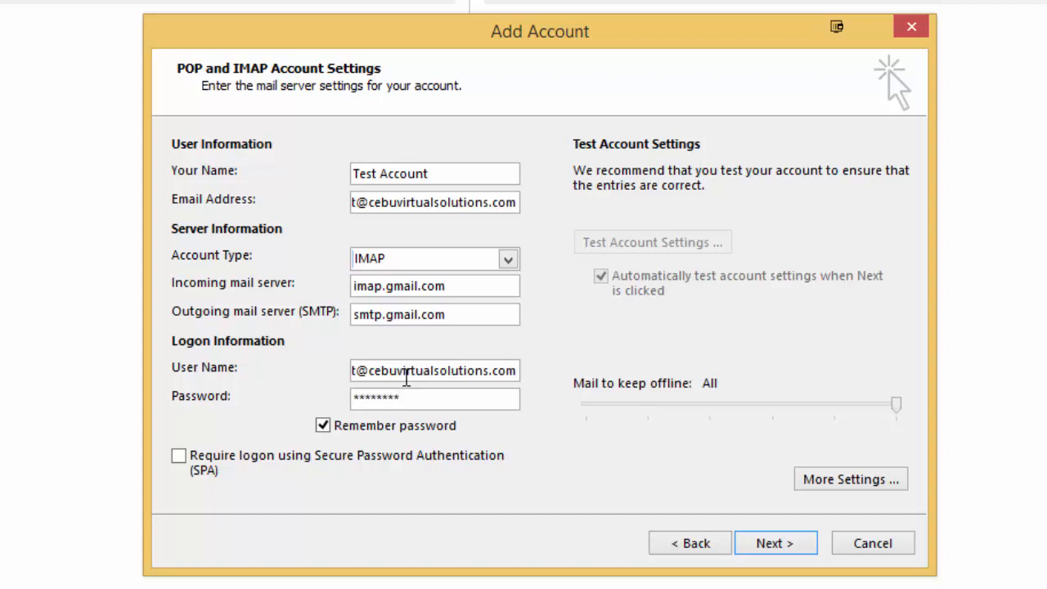
{"action": "left_click", "coordinate": [435, 399]}
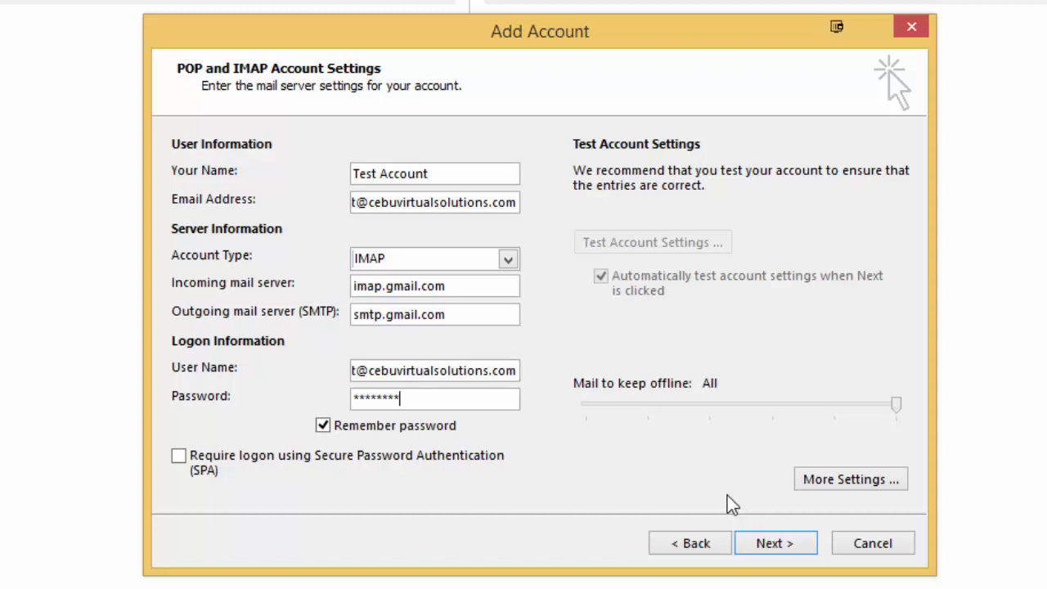
{"action": "mouse_move", "coordinate": [752, 497]}
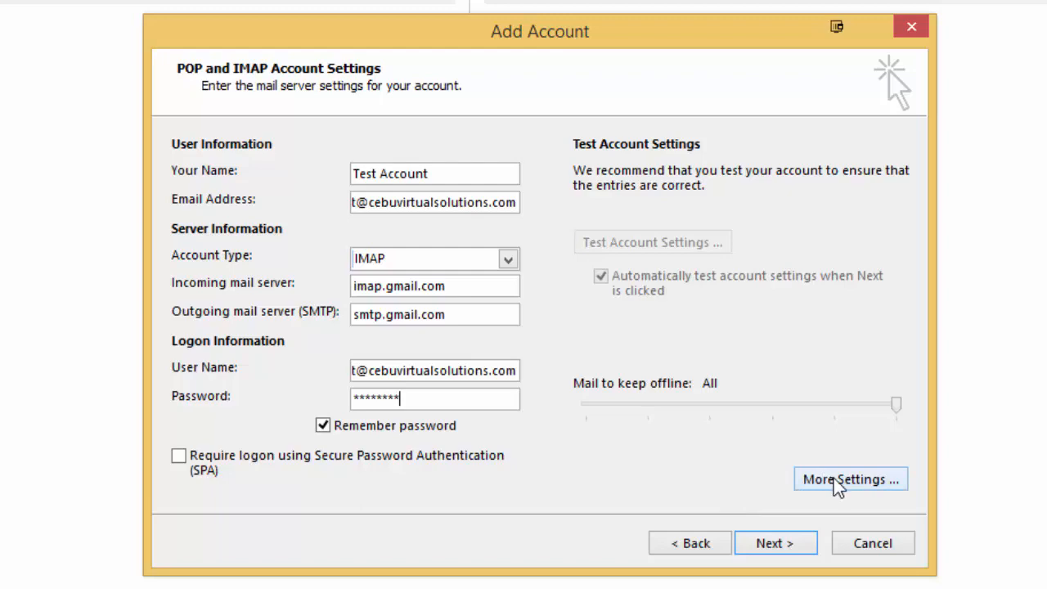
In More Settings name the account 'Test Account' and require outgoing server authentication using incoming settings
{"action": "left_click", "coordinate": [850, 477]}
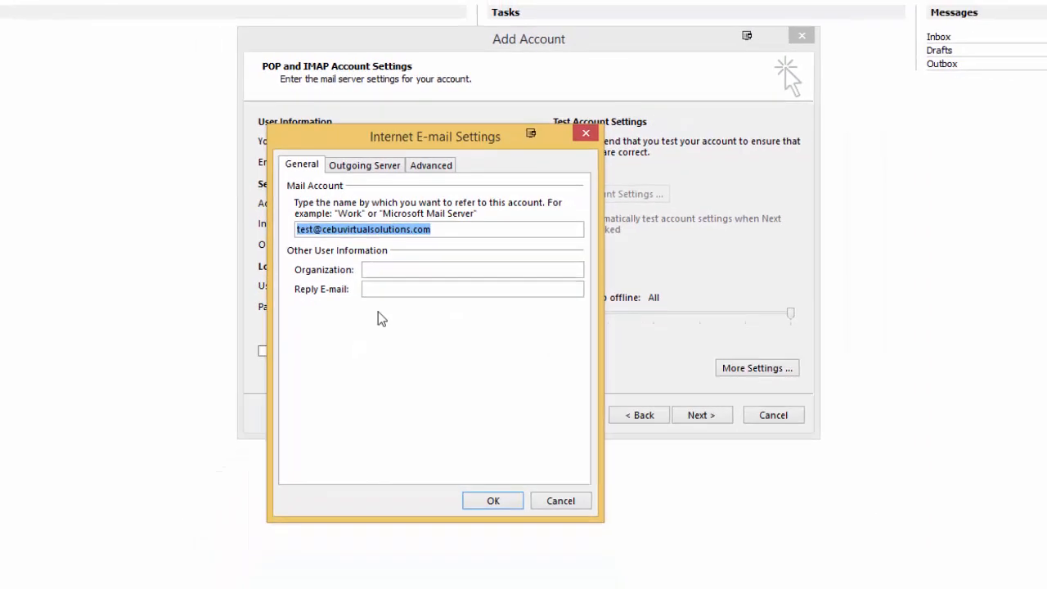
{"action": "type", "text": "Ts"}
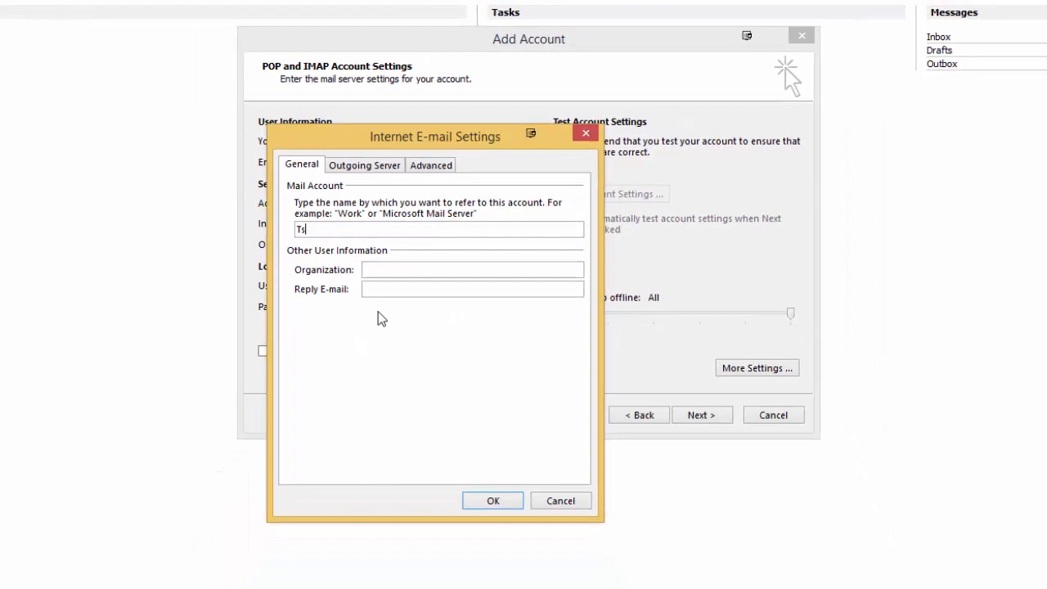
{"action": "type", "text": "est"}
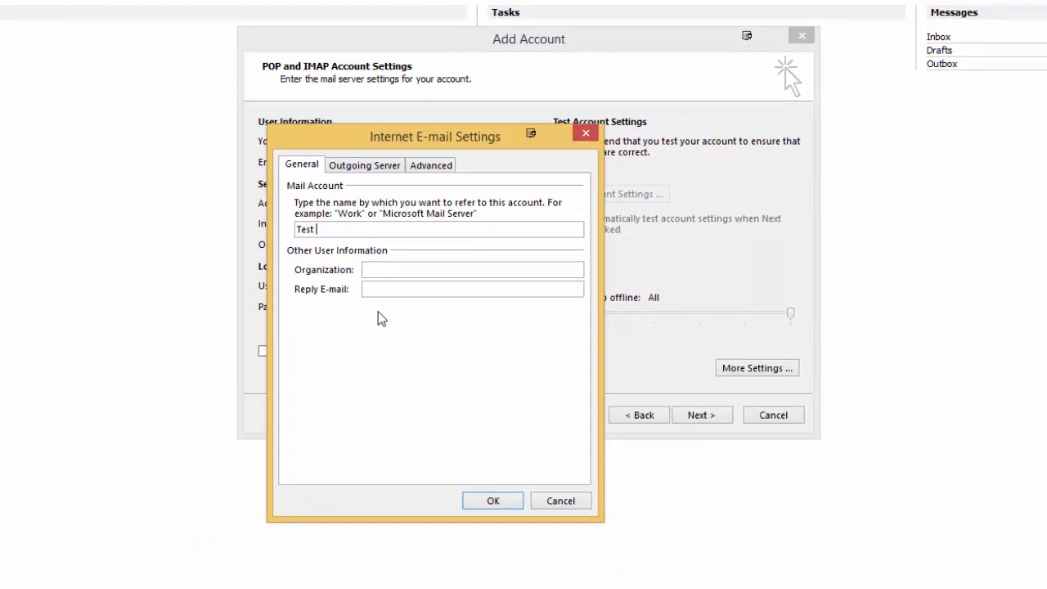
{"action": "type", "text": "Account"}
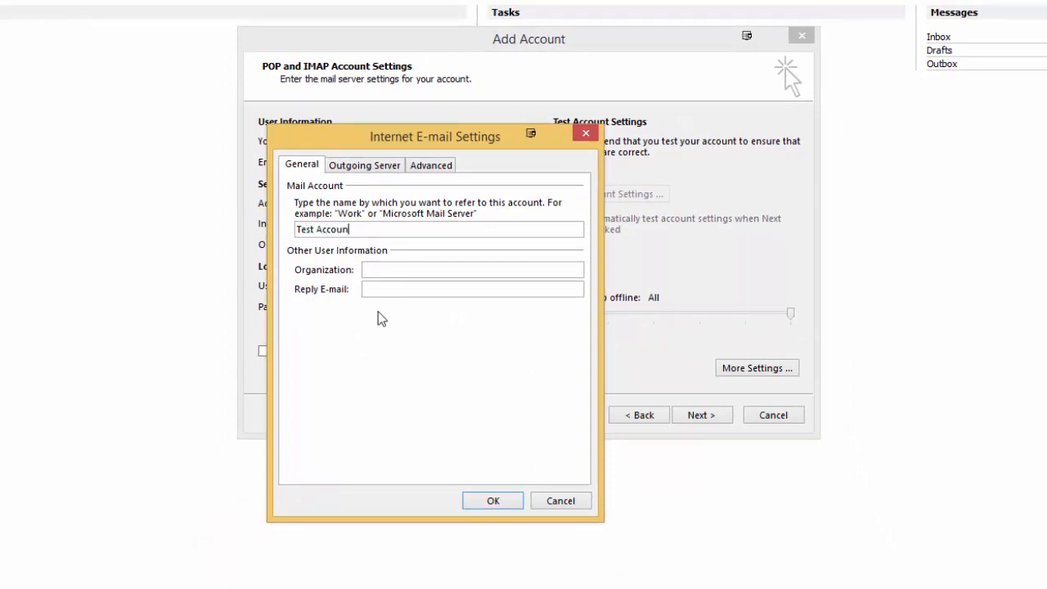
{"action": "left_click", "coordinate": [363, 164]}
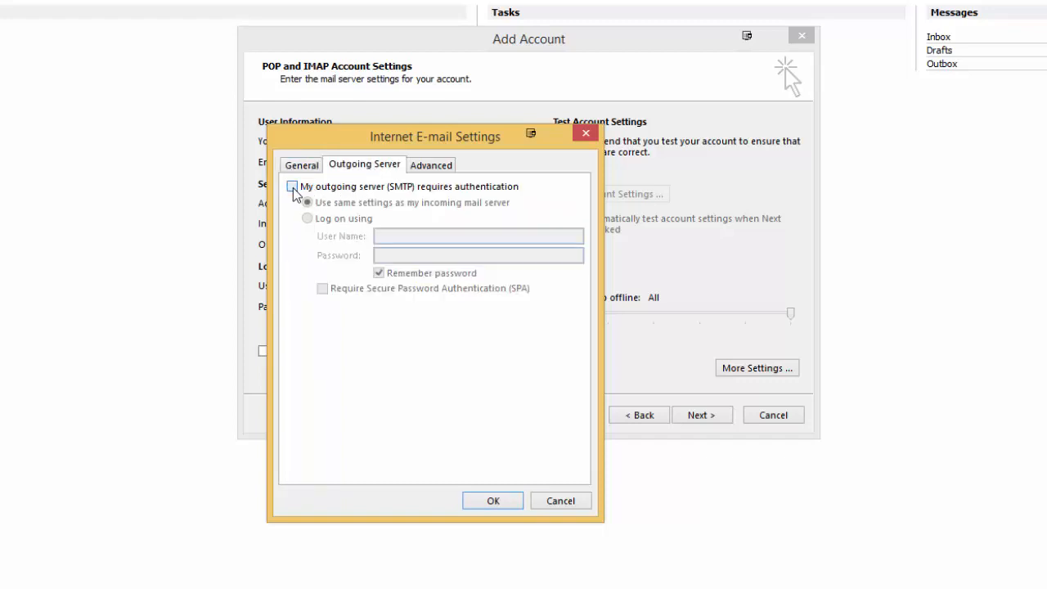
{"action": "left_click", "coordinate": [291, 186]}
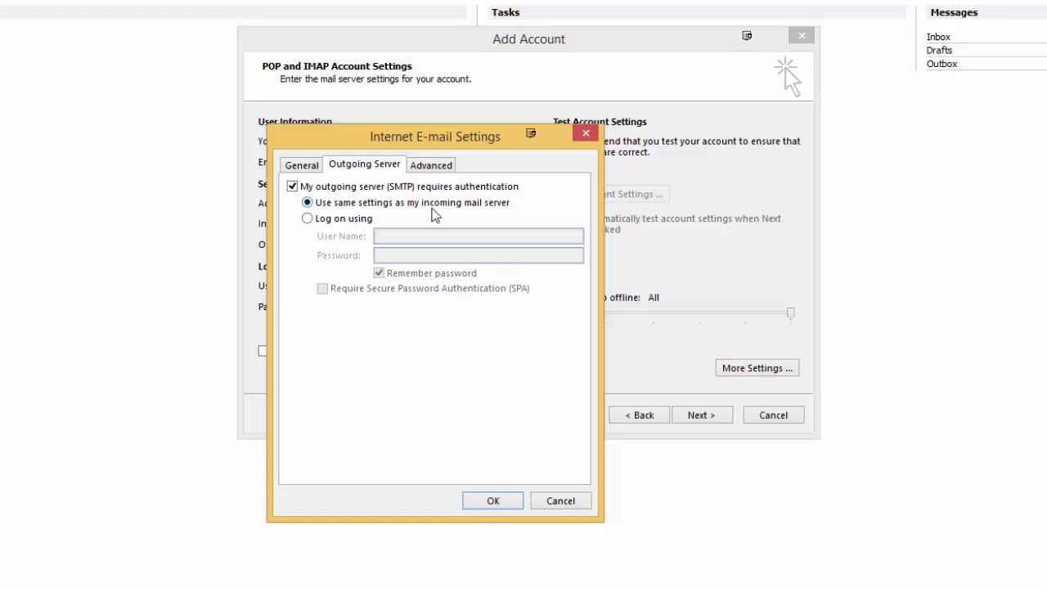
{"action": "mouse_move", "coordinate": [523, 209]}
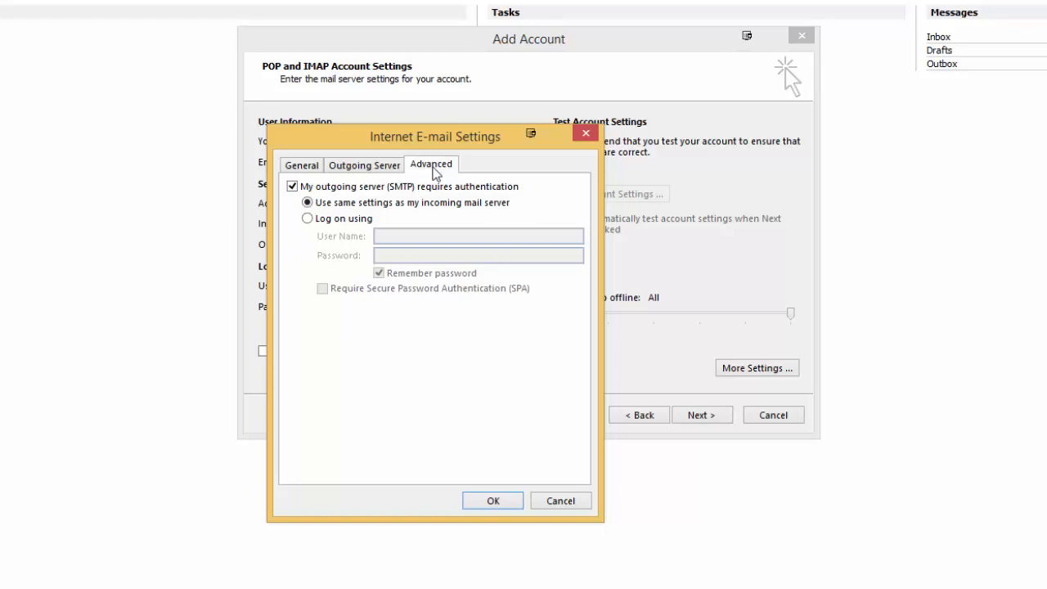
On Advanced, set the incoming IMAP port to 993 with SSL encryption
{"action": "left_click", "coordinate": [431, 164]}
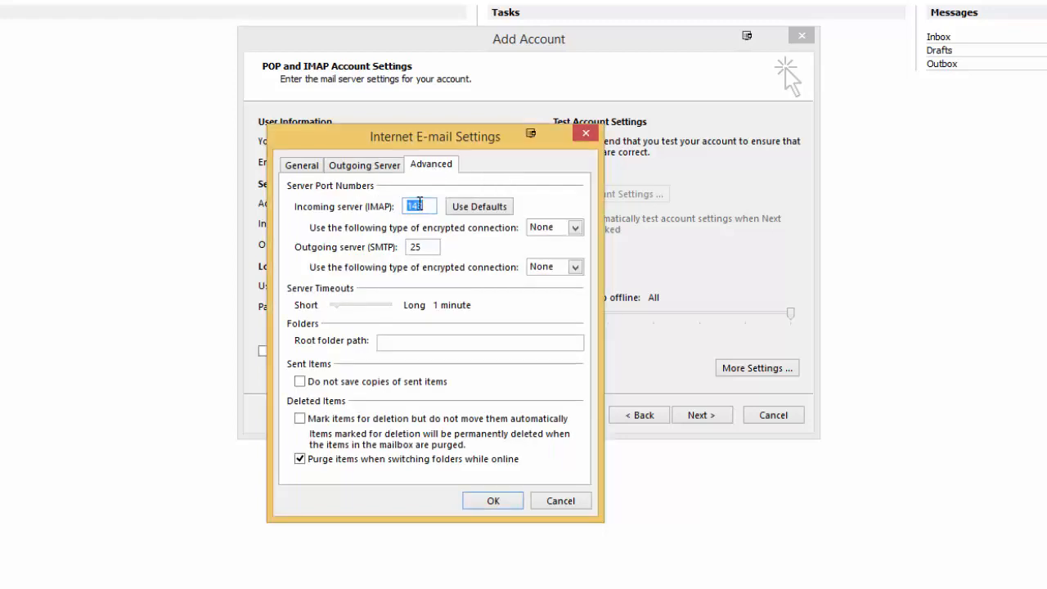
{"action": "type", "text": "993"}
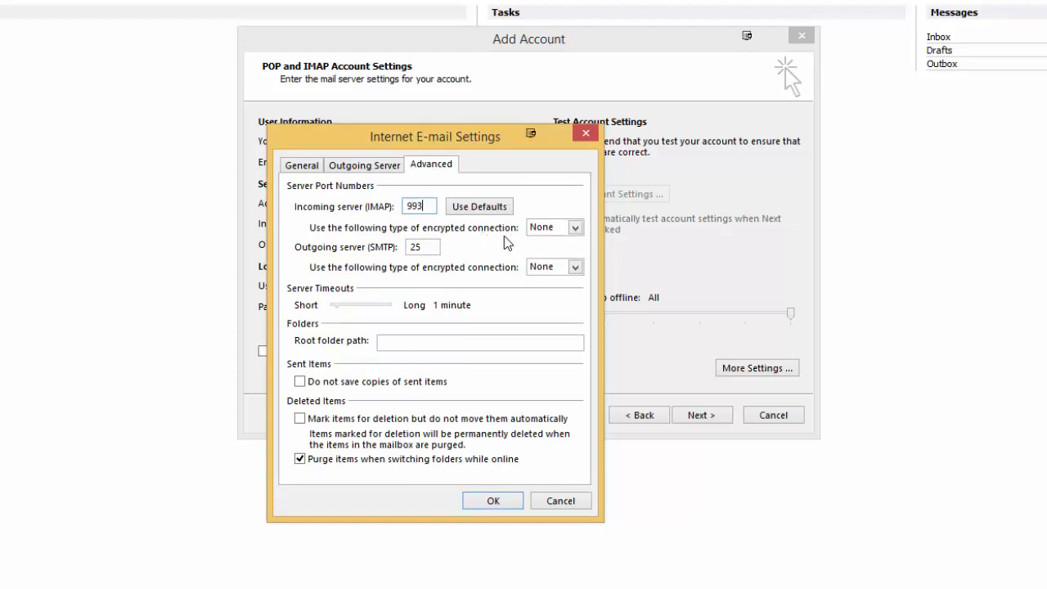
{"action": "left_click", "coordinate": [572, 226]}
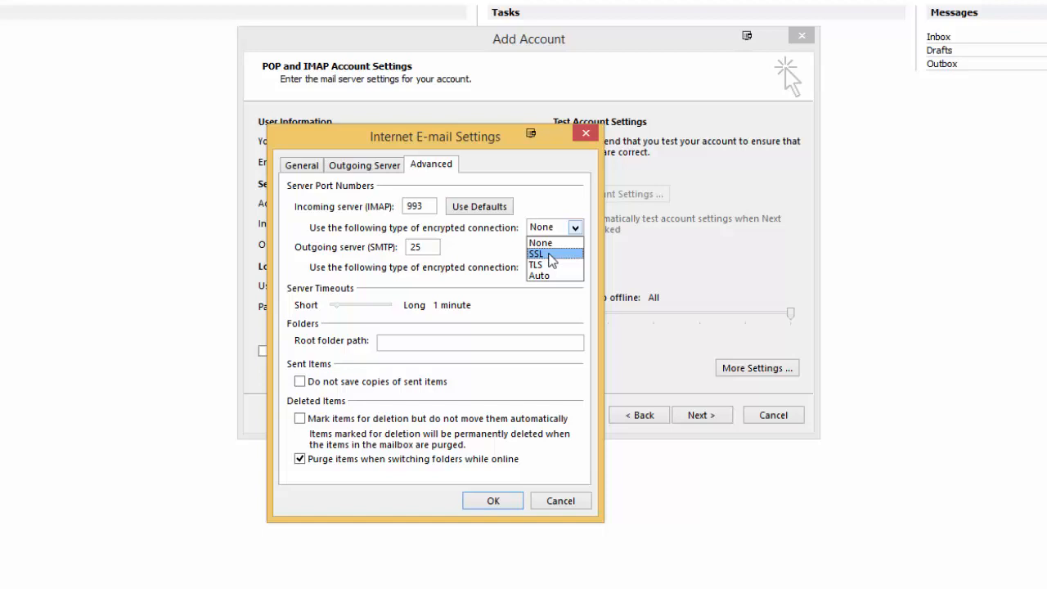
{"action": "left_click", "coordinate": [538, 256]}
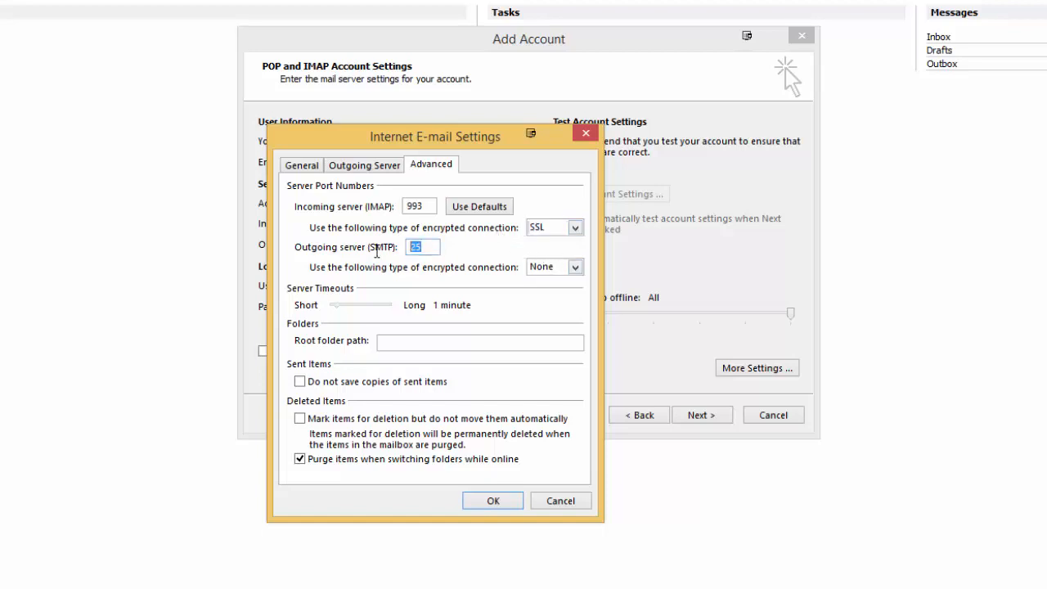
Set the outgoing SMTP port to 465 with SSL and confirm the settings
{"action": "type", "text": "46"}
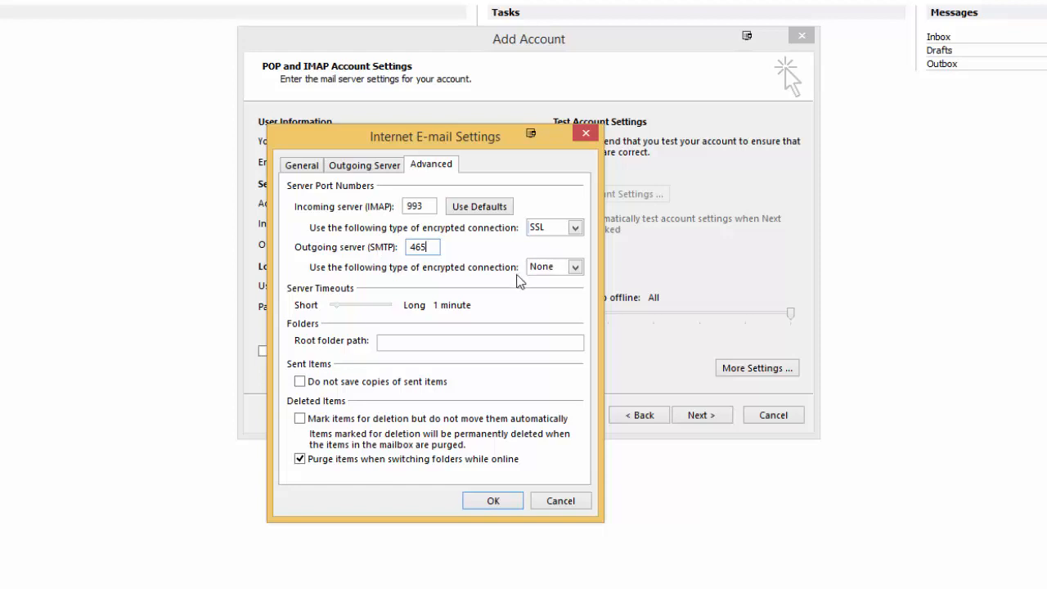
{"action": "mouse_move", "coordinate": [546, 272]}
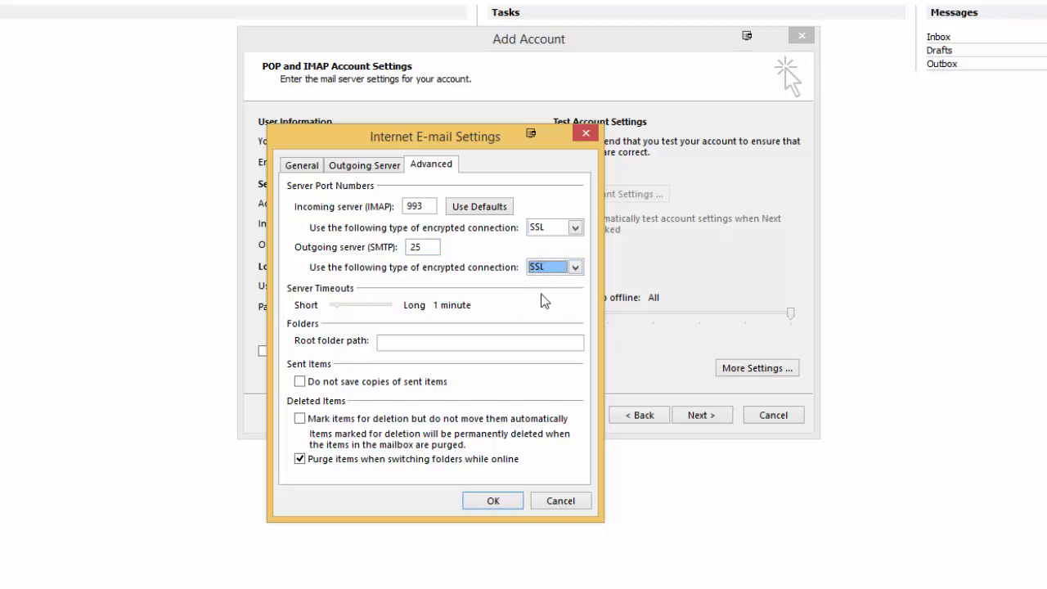
{"action": "left_click", "coordinate": [422, 246]}
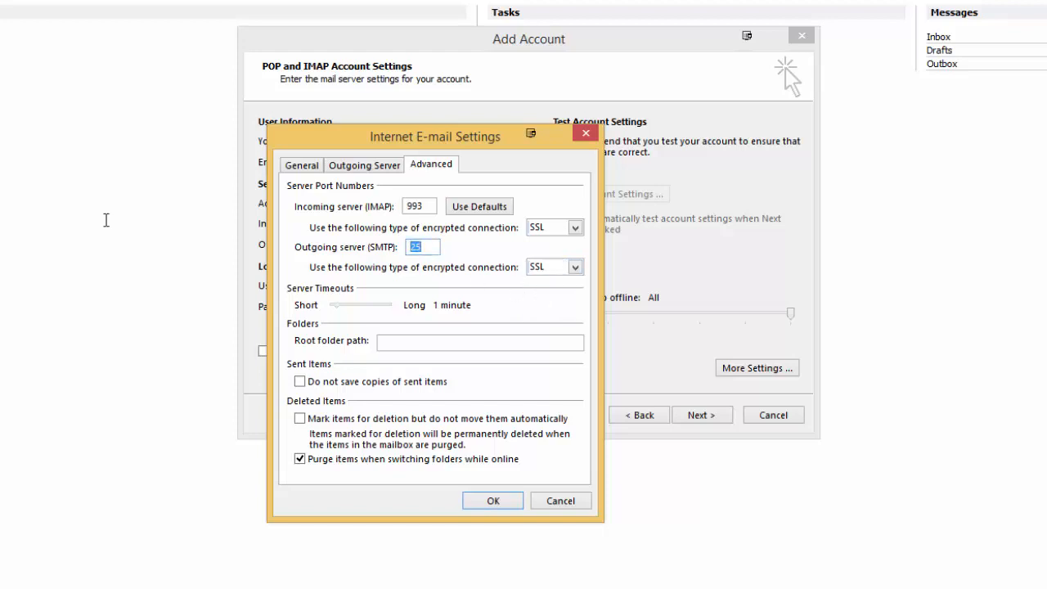
{"action": "type", "text": "465"}
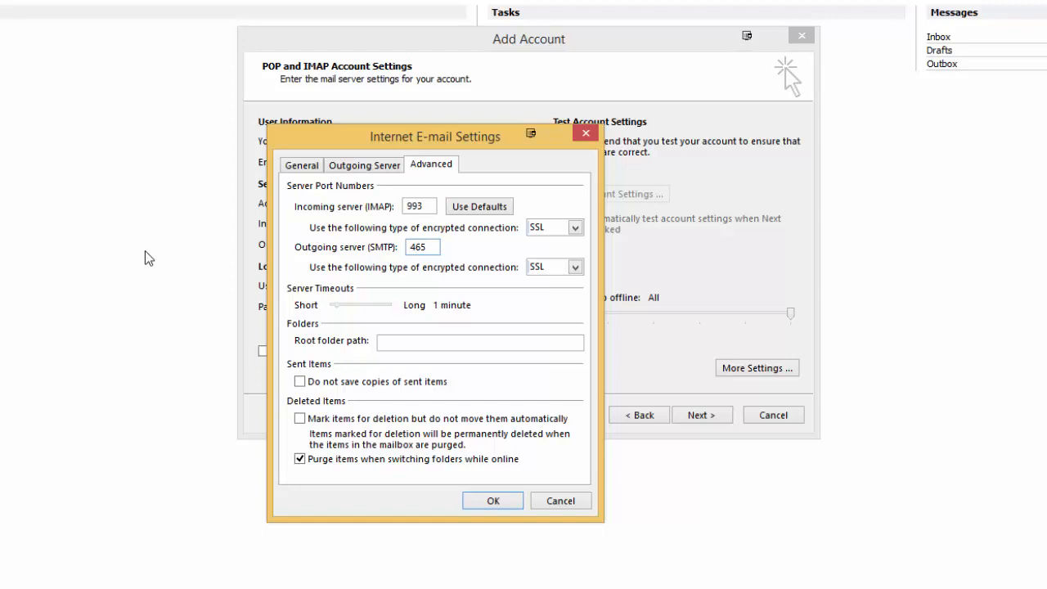
{"action": "mouse_move", "coordinate": [462, 278]}
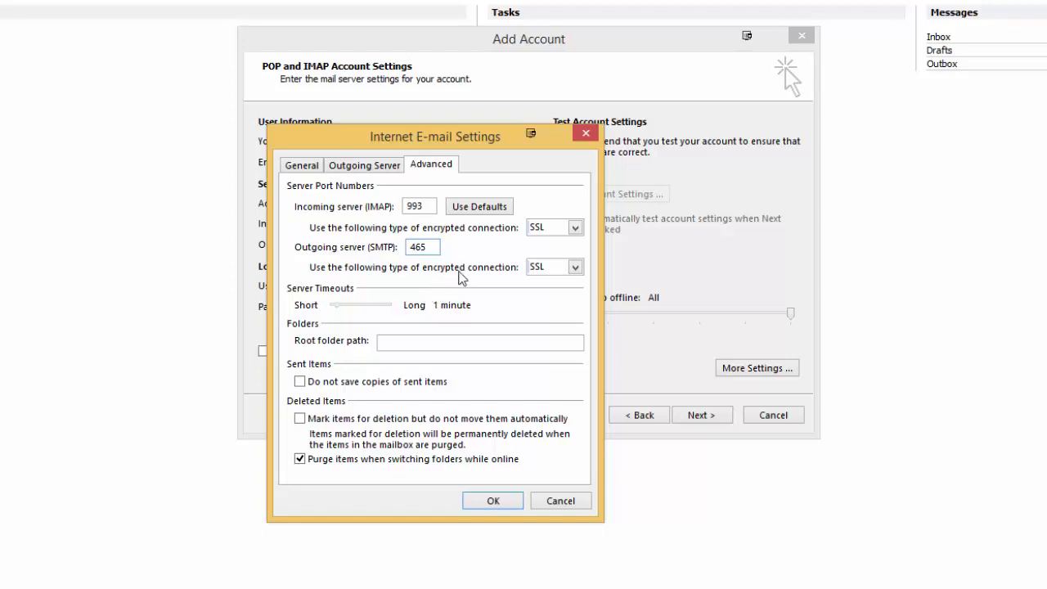
{"action": "mouse_move", "coordinate": [438, 291]}
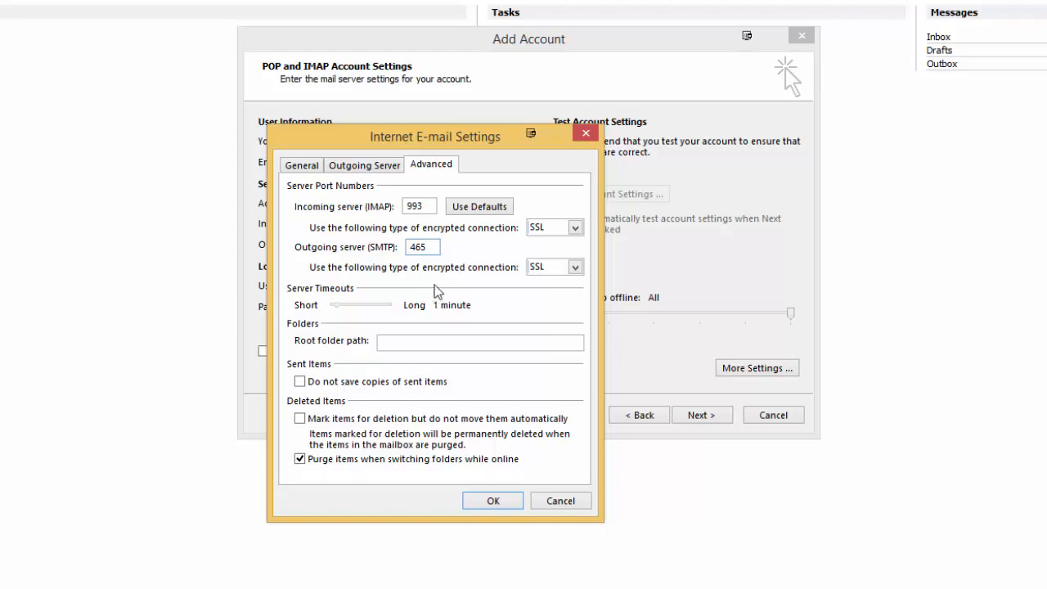
{"action": "mouse_move", "coordinate": [380, 244]}
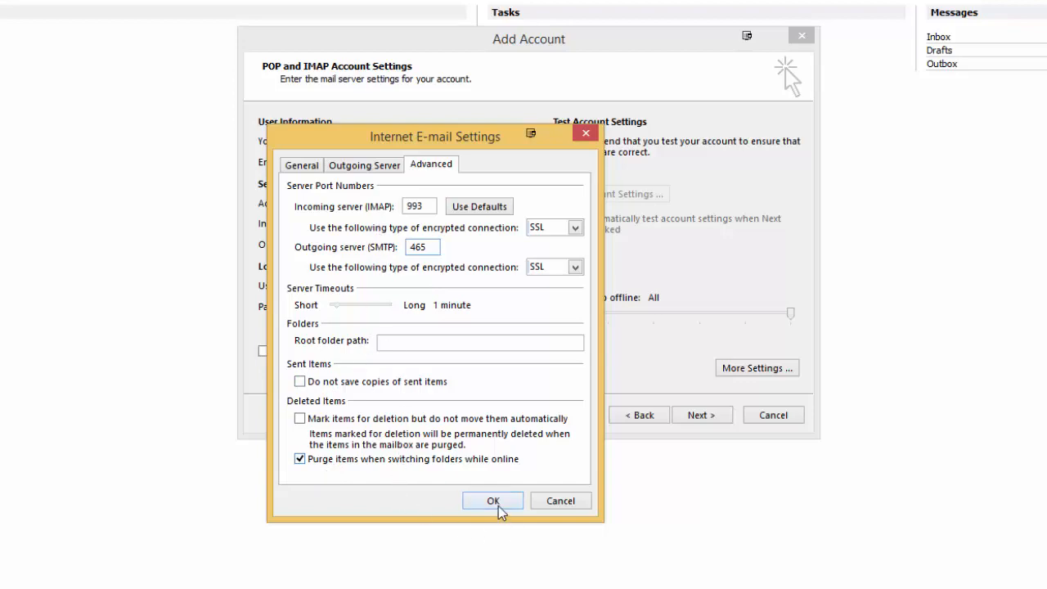
{"action": "left_click", "coordinate": [492, 501]}
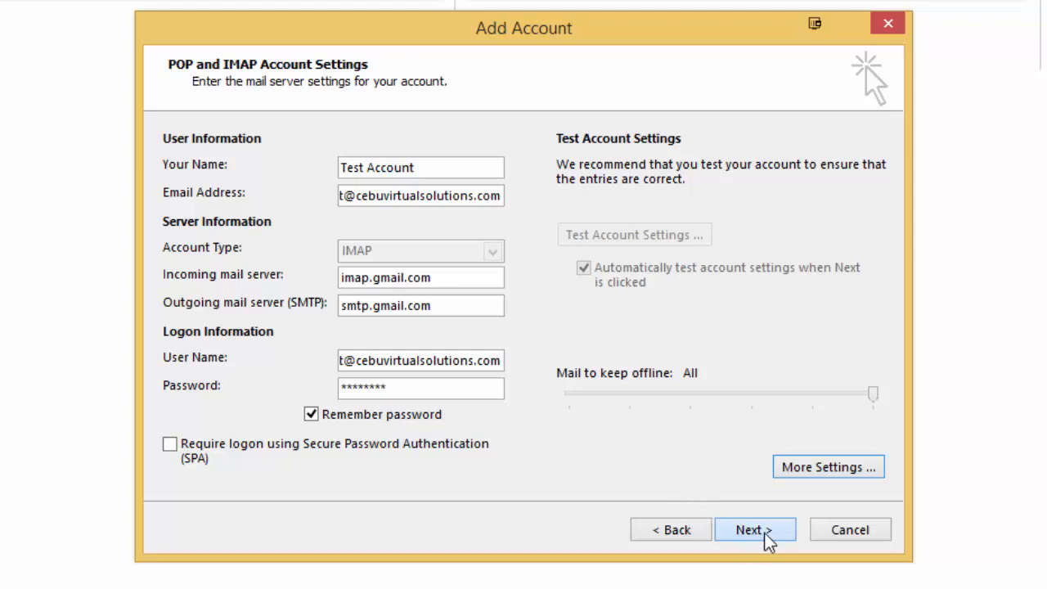
Run the account test, passing IMAP logon and test message send, then close the results
{"action": "left_click", "coordinate": [756, 530]}
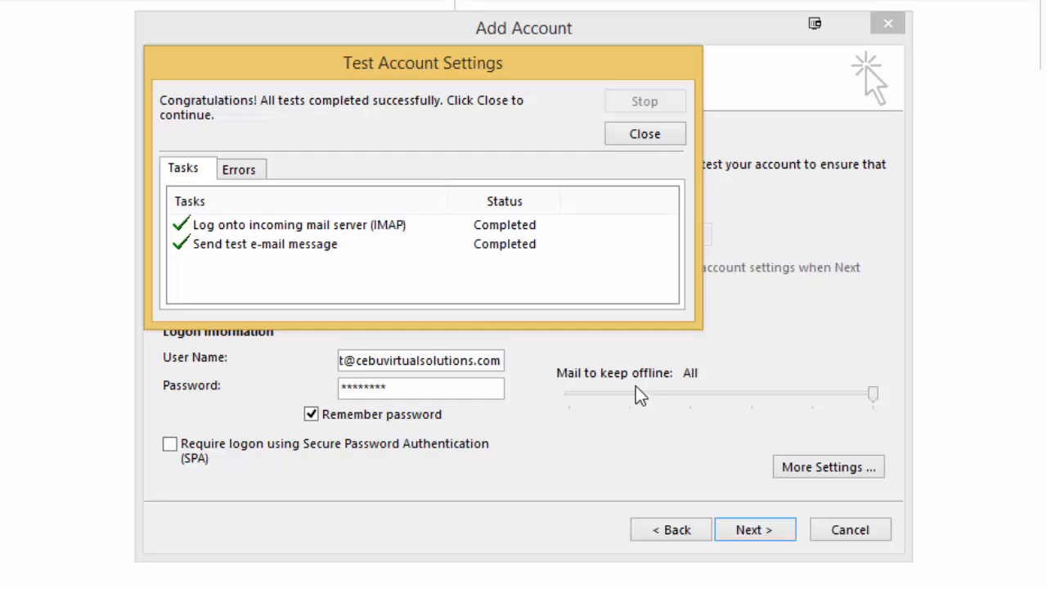
{"action": "mouse_move", "coordinate": [630, 151]}
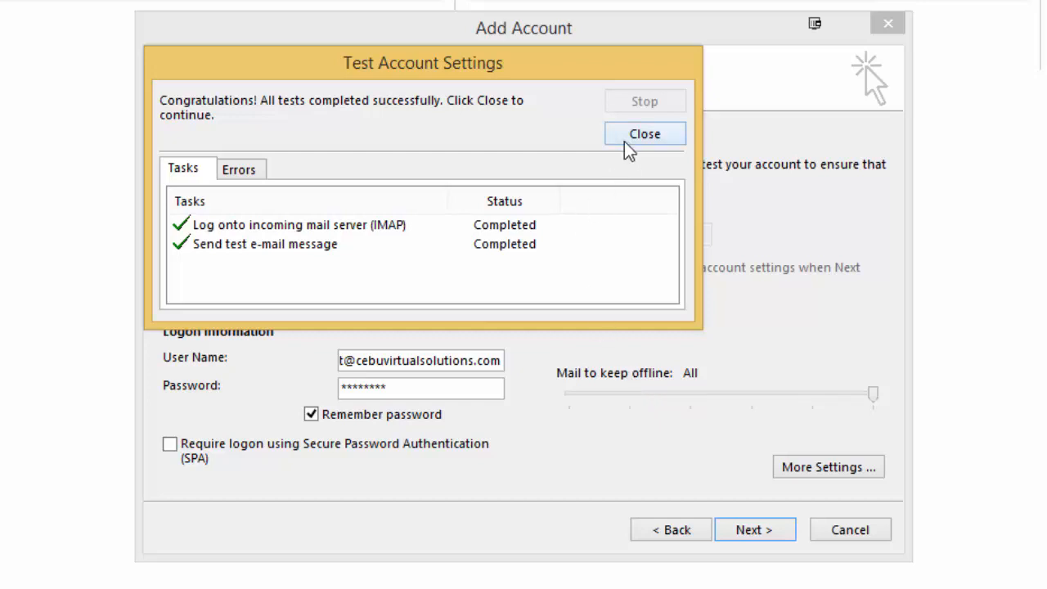
{"action": "mouse_move", "coordinate": [645, 147]}
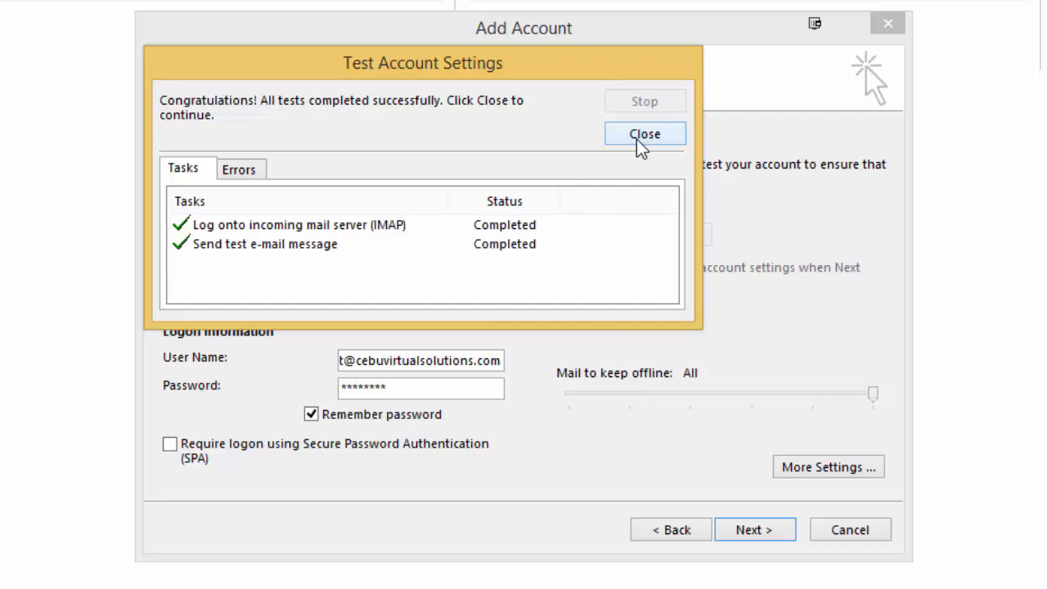
{"action": "left_click", "coordinate": [644, 134]}
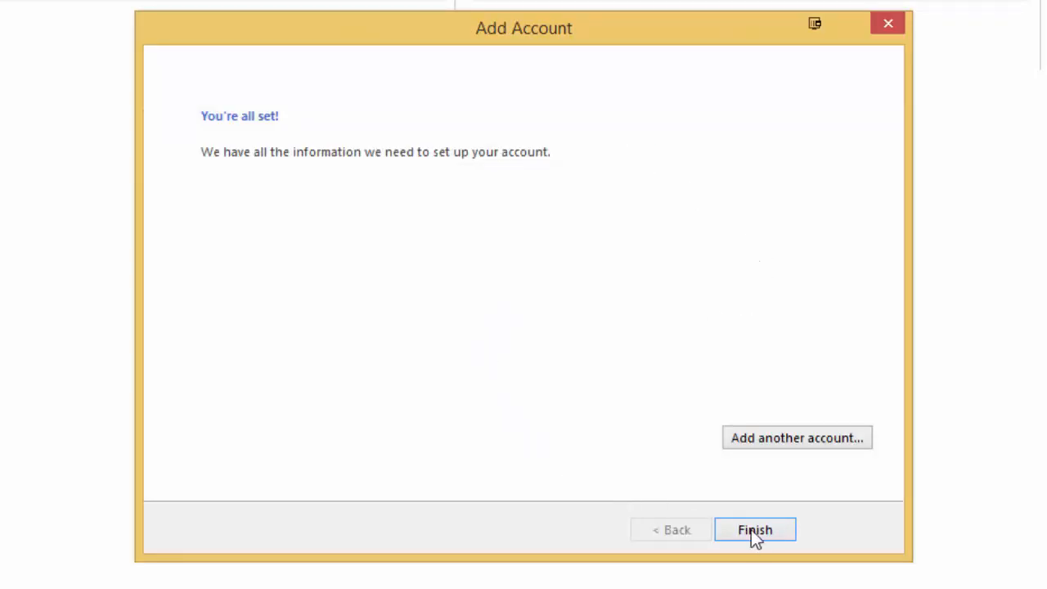
Finish the wizard so the new Test Account inbox appears in Outlook
{"action": "left_click", "coordinate": [759, 530]}
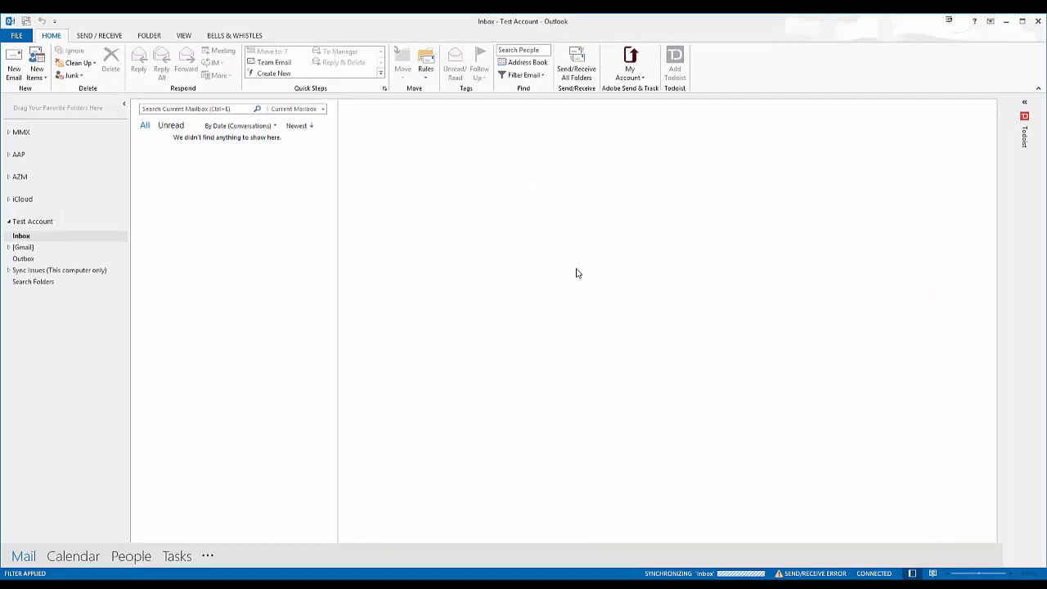
{"action": "mouse_move", "coordinate": [274, 281]}
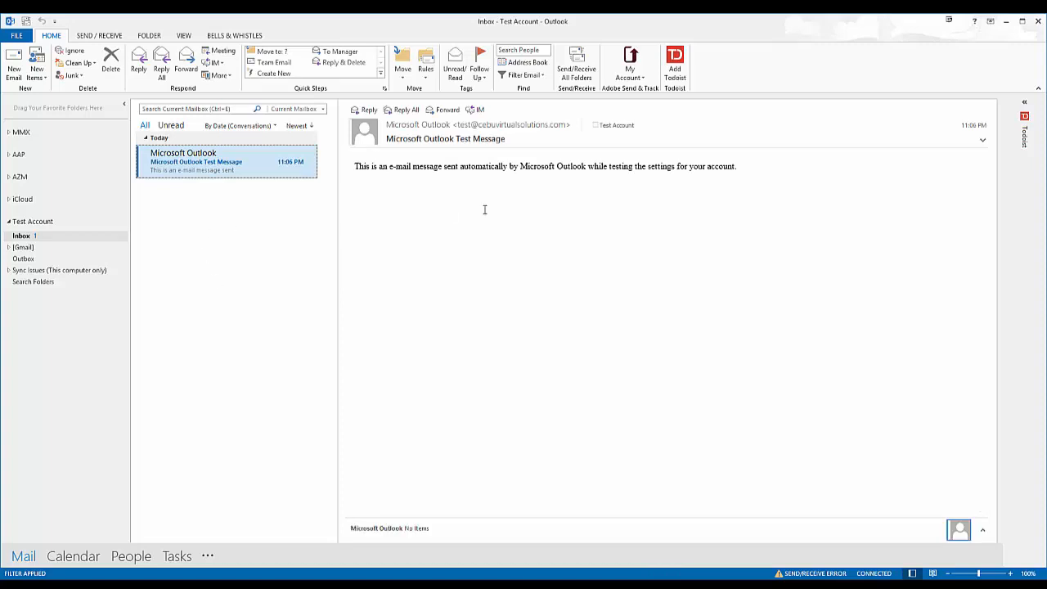
{"action": "mouse_move", "coordinate": [235, 221]}
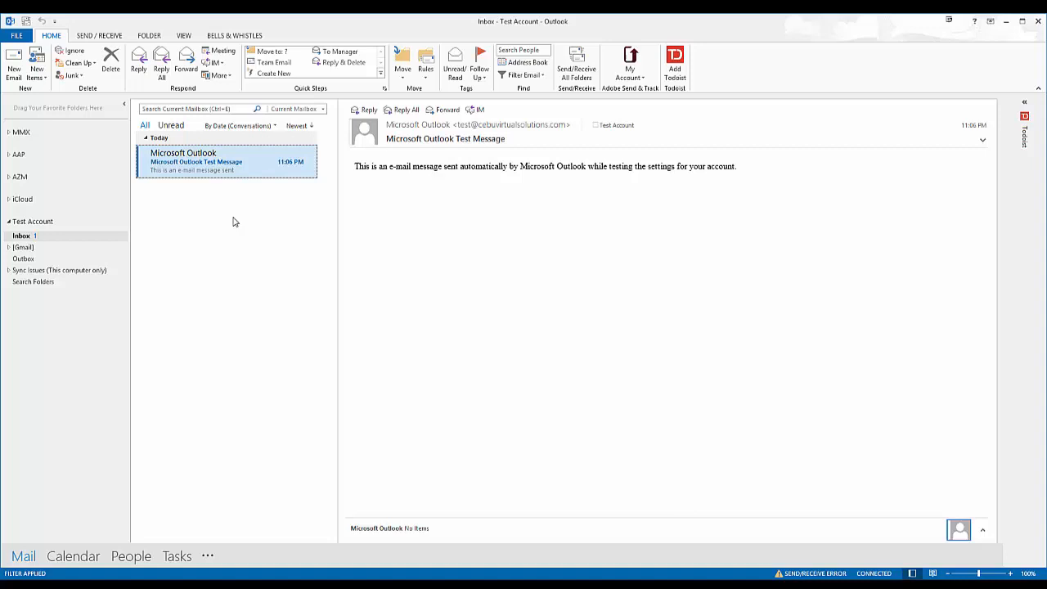
{"action": "mouse_move", "coordinate": [239, 260]}
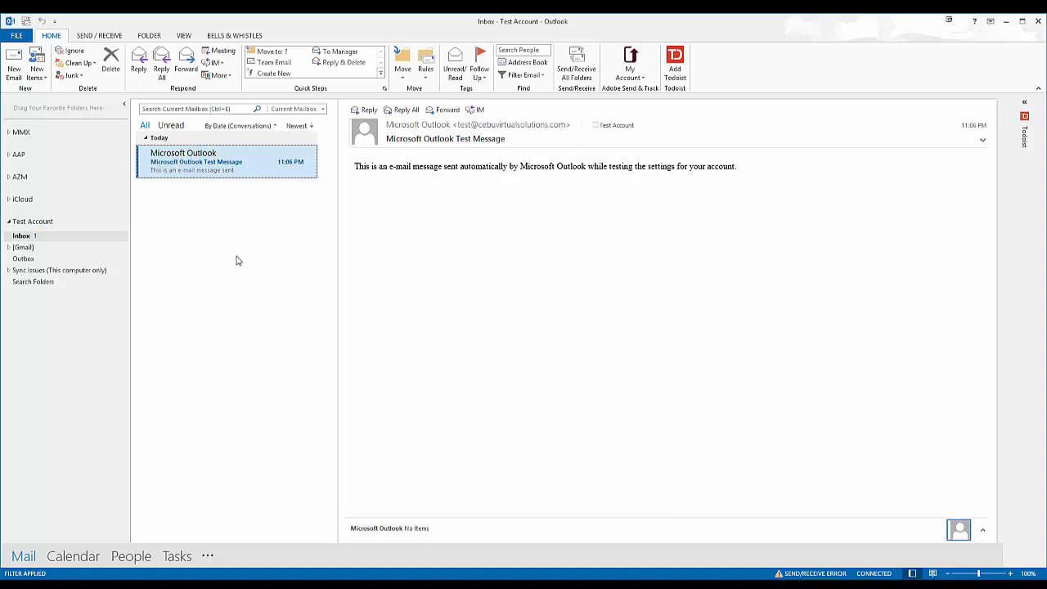